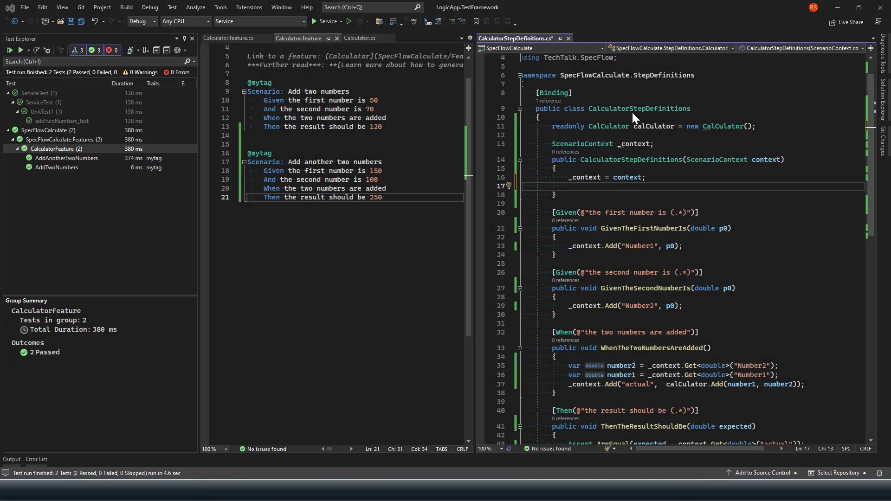
{"action": "mouse_move", "coordinate": [633, 118]}
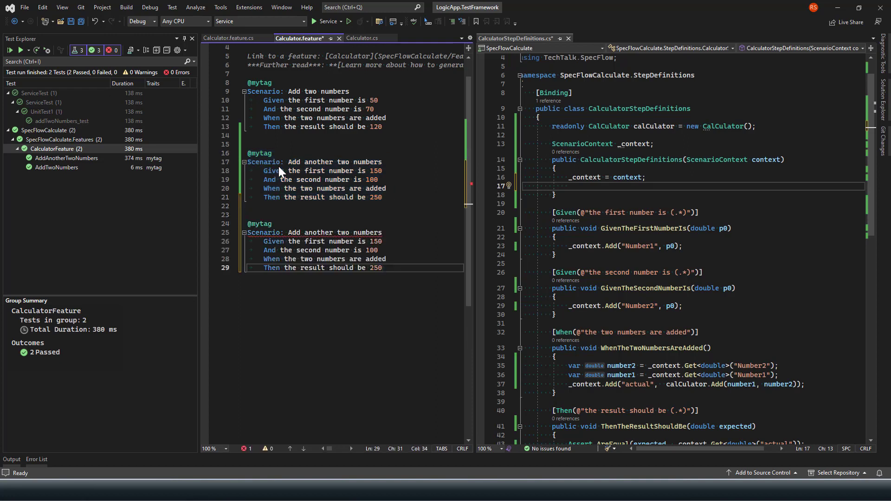
{"action": "mouse_move", "coordinate": [300, 232]}
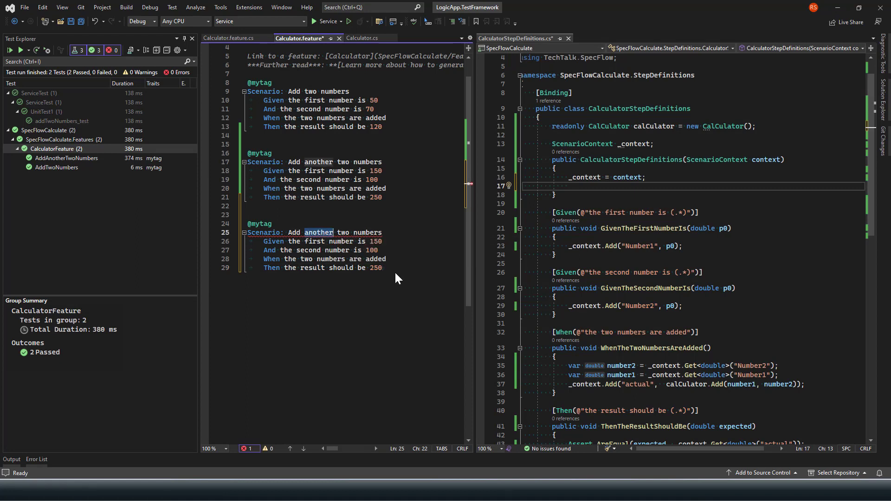
Rename the copied scenario to 'Substract two numbers' and change its expected result from 250 to 50.
{"action": "key", "text": "Delete"}
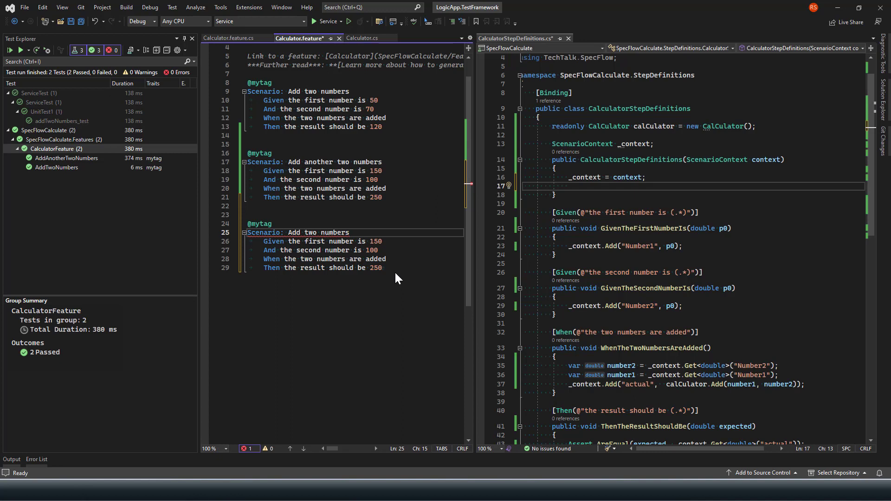
{"action": "double_click", "coordinate": [294, 232]}
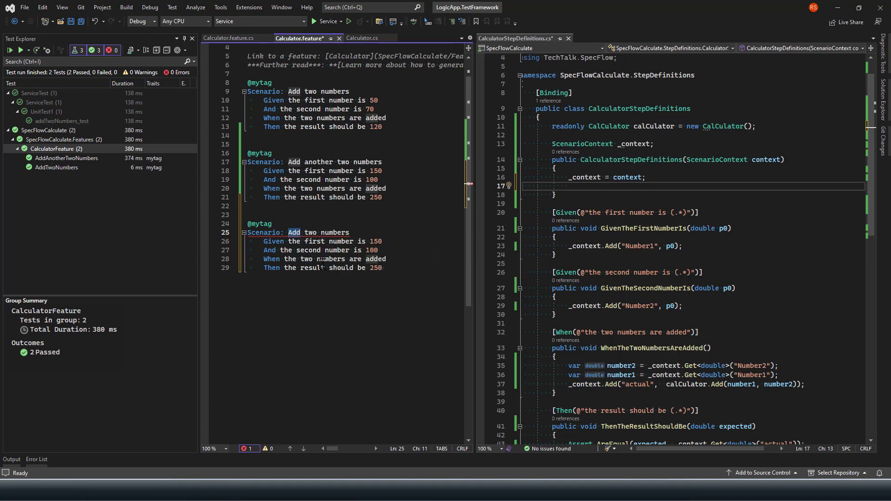
{"action": "type", "text": "Subscr"}
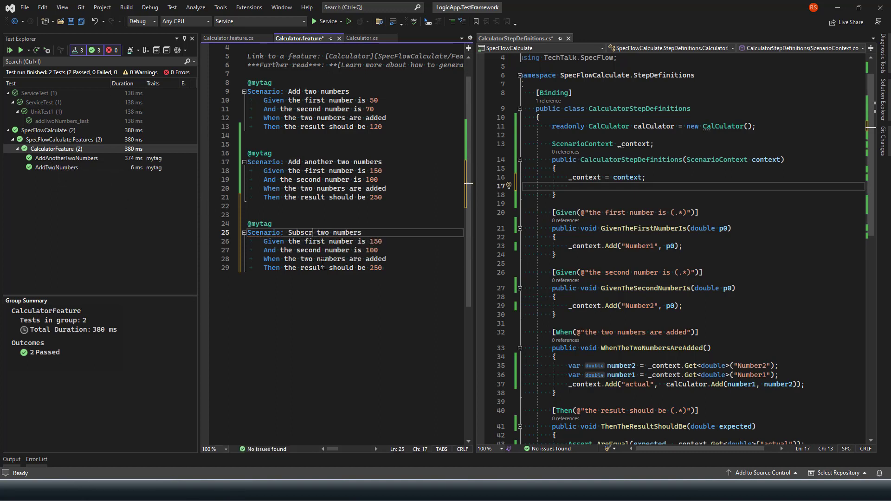
{"action": "key", "text": "BackSpace"}
{"action": "type", "text": "tract"}
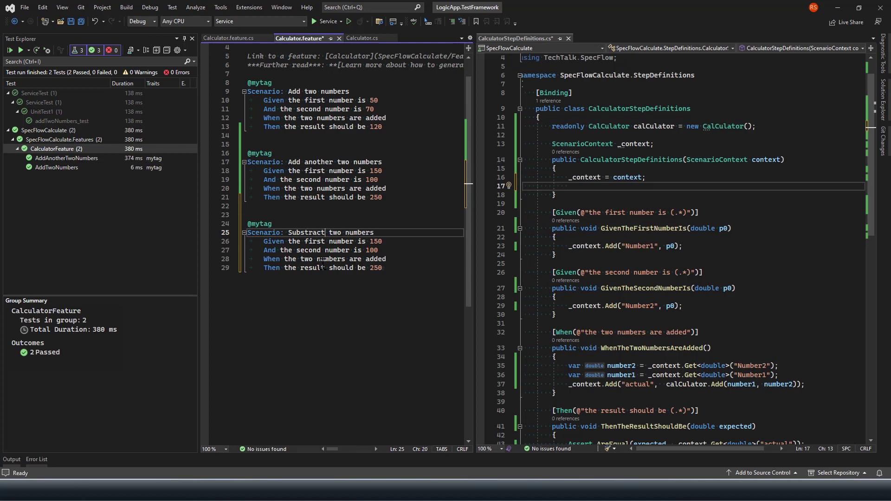
{"action": "left_click", "coordinate": [323, 259]}
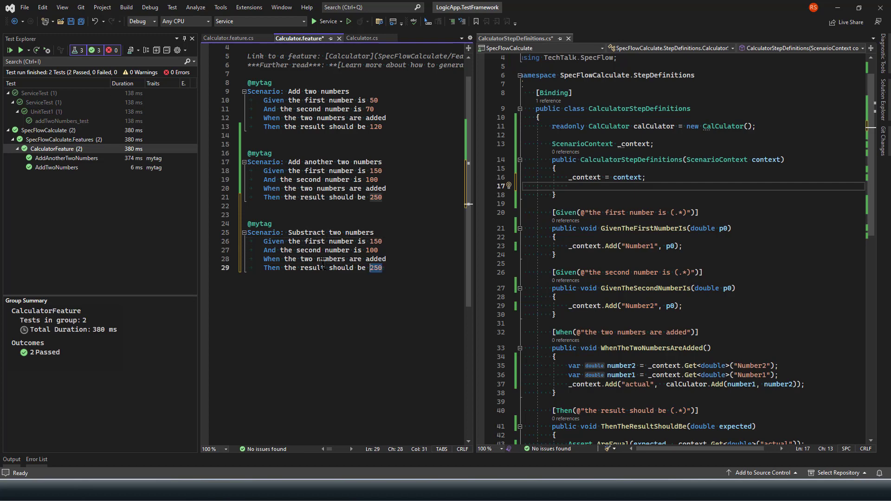
{"action": "type", "text": "5"}
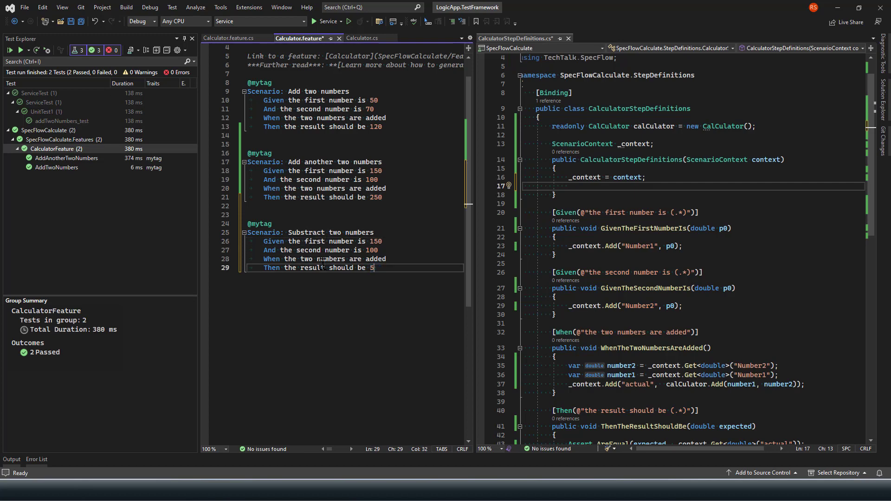
{"action": "type", "text": "0"}
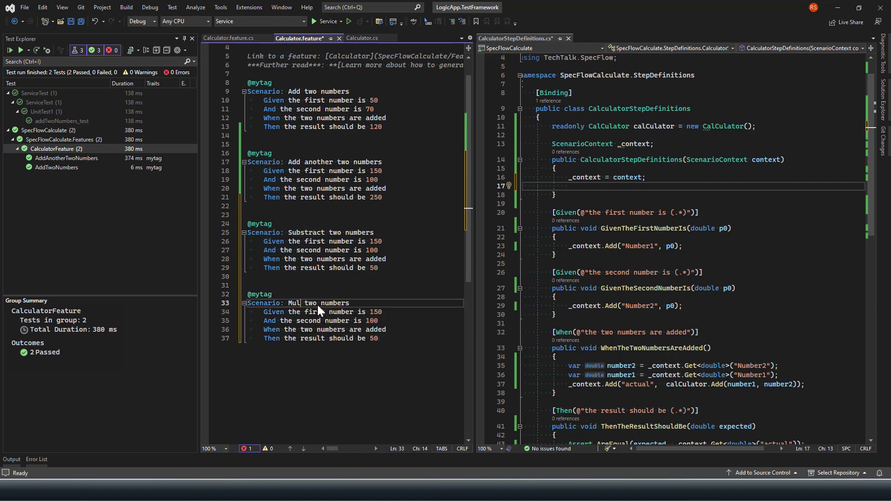
Name the scenario 'Multiply two numbers' with 7 and 6 expecting 42, save, and reword 'added' in the steps.
{"action": "type", "text": "tipl"}
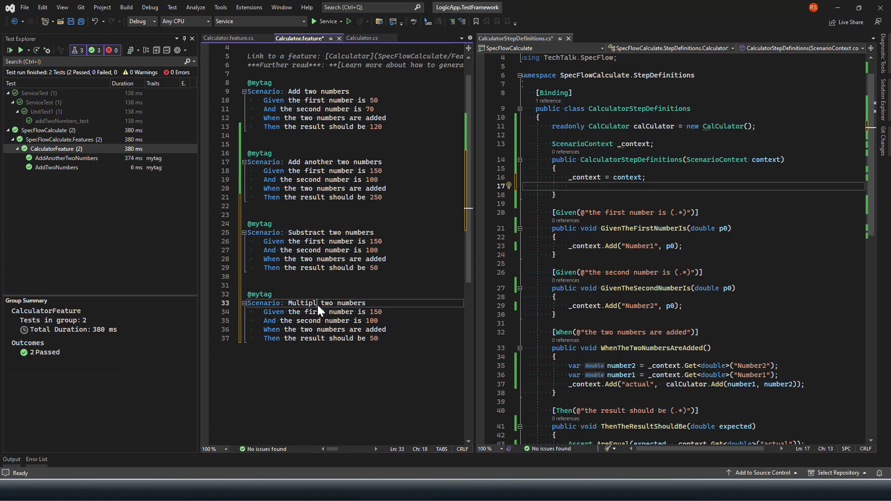
{"action": "key", "text": "ctrl+s"}
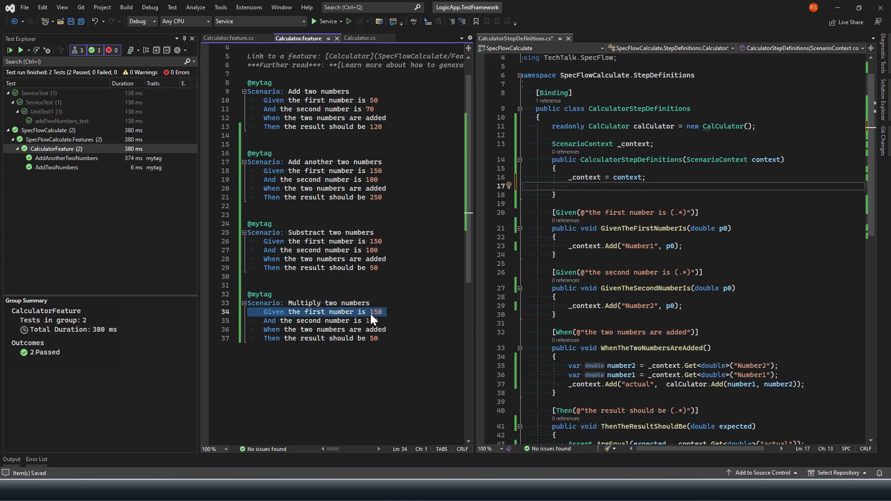
{"action": "type", "text": "7"}
{"action": "left_click", "coordinate": [327, 320]}
{"action": "type", "text": "6"}
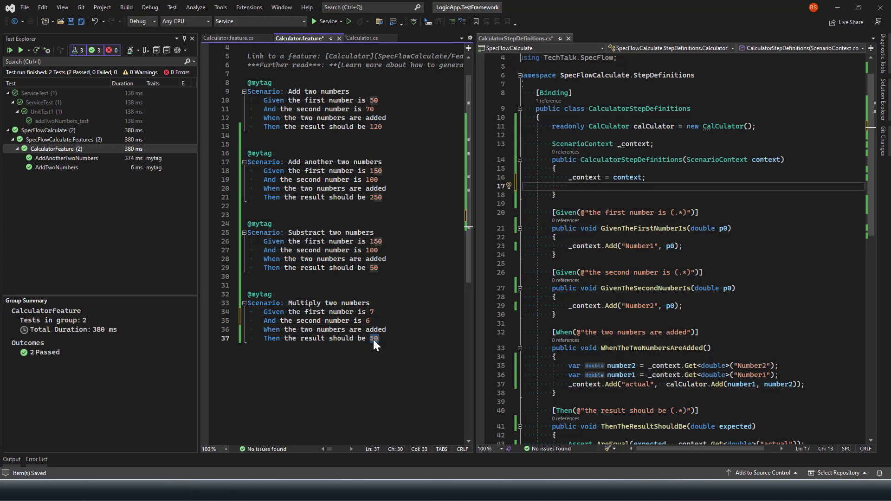
{"action": "type", "text": "42"}
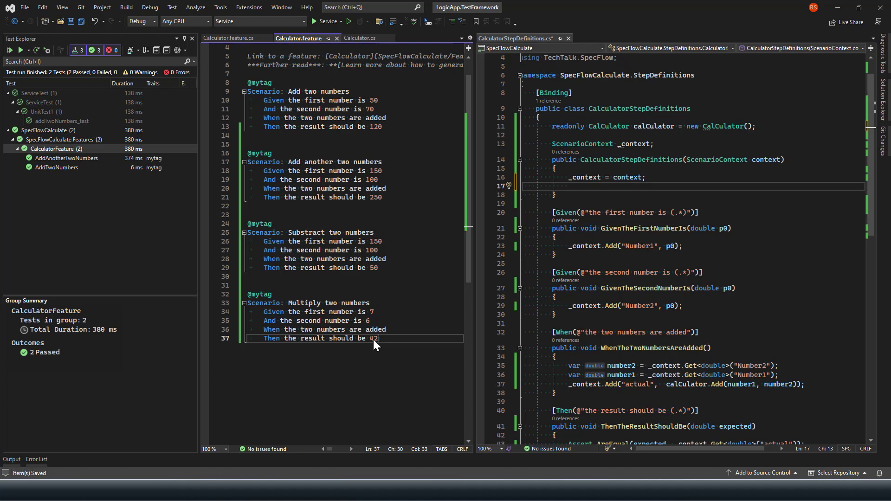
{"action": "mouse_move", "coordinate": [384, 236]}
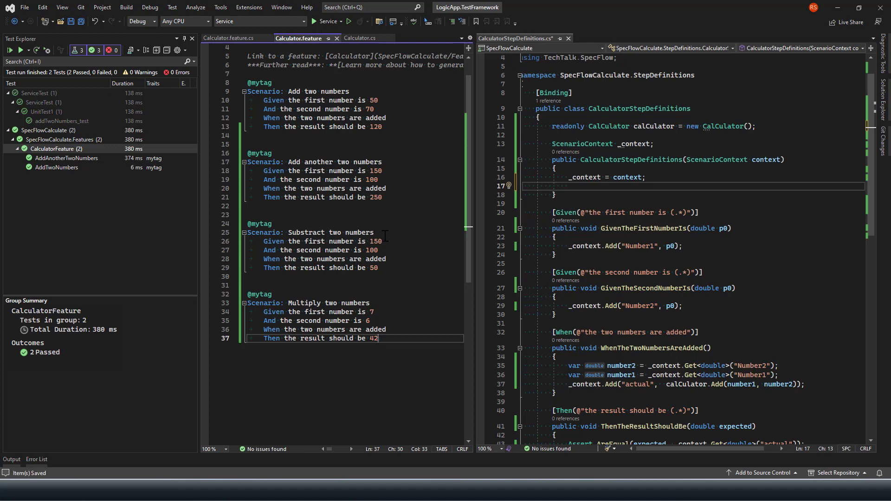
{"action": "mouse_move", "coordinate": [386, 240]}
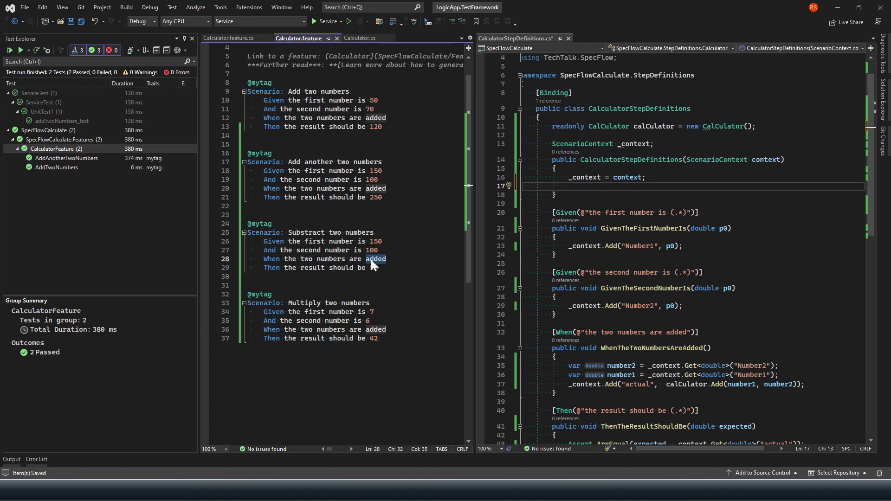
{"action": "type", "text": "subsctract"}
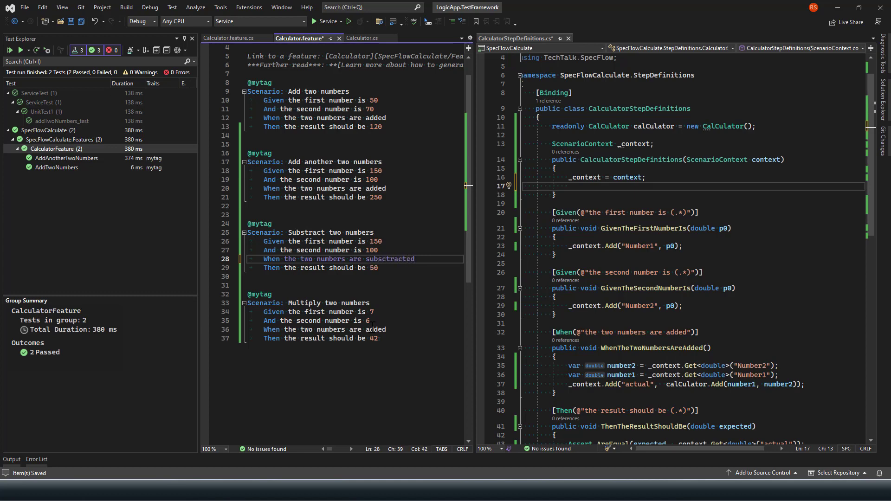
{"action": "left_click", "coordinate": [370, 329]}
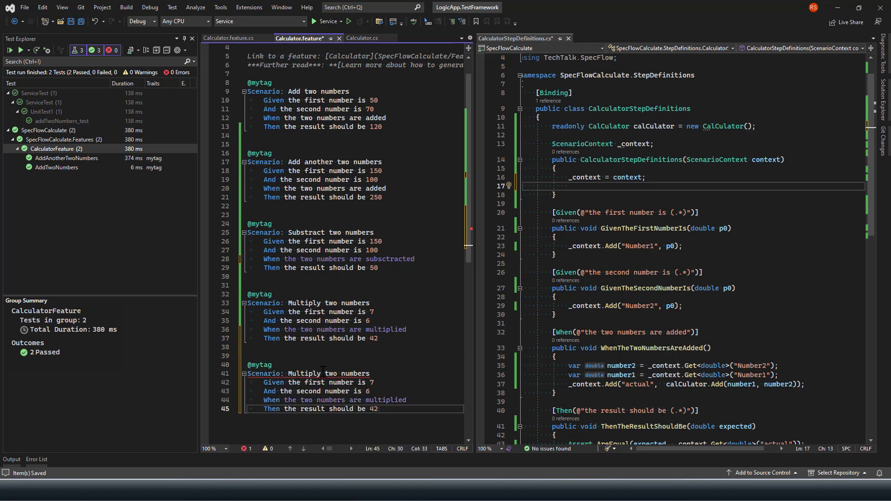
Rename the copy to 'Divide two numbers' with 42 and 3 'dived' expecting 14, and save the file.
{"action": "left_click", "coordinate": [312, 373]}
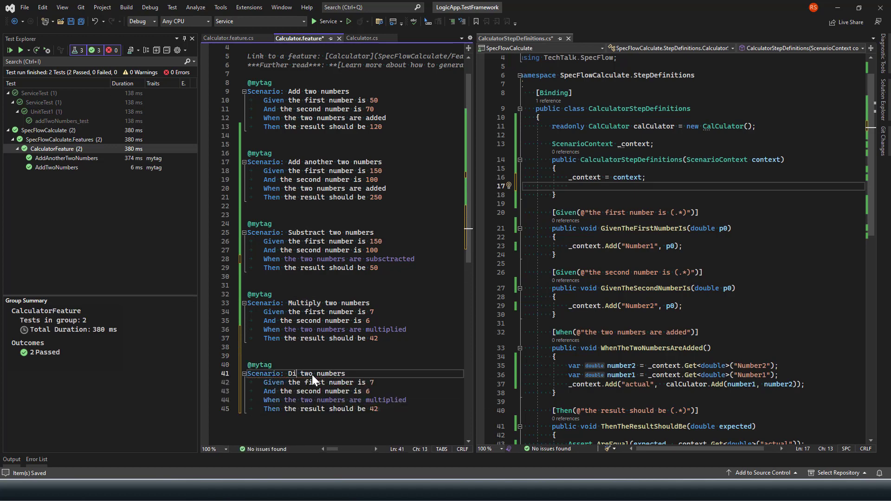
{"action": "type", "text": "vide"}
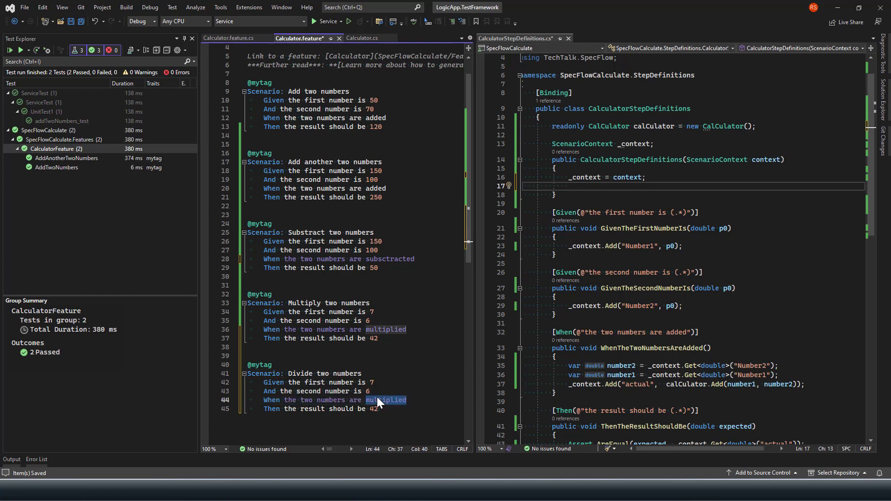
{"action": "type", "text": "dived"}
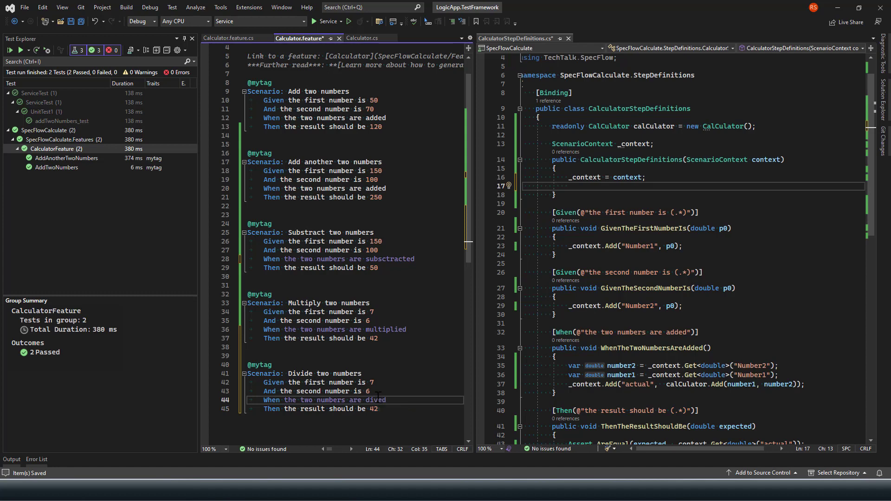
{"action": "left_click", "coordinate": [370, 381]}
{"action": "type", "text": "42"}
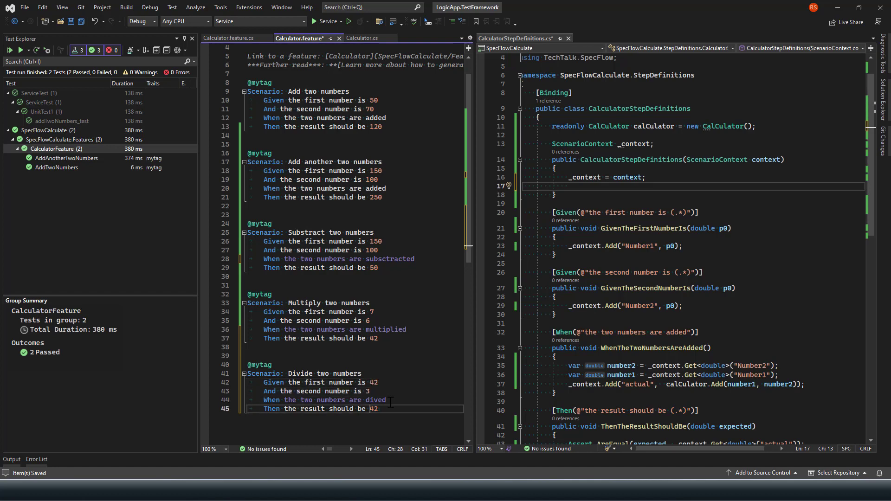
{"action": "type", "text": "14"}
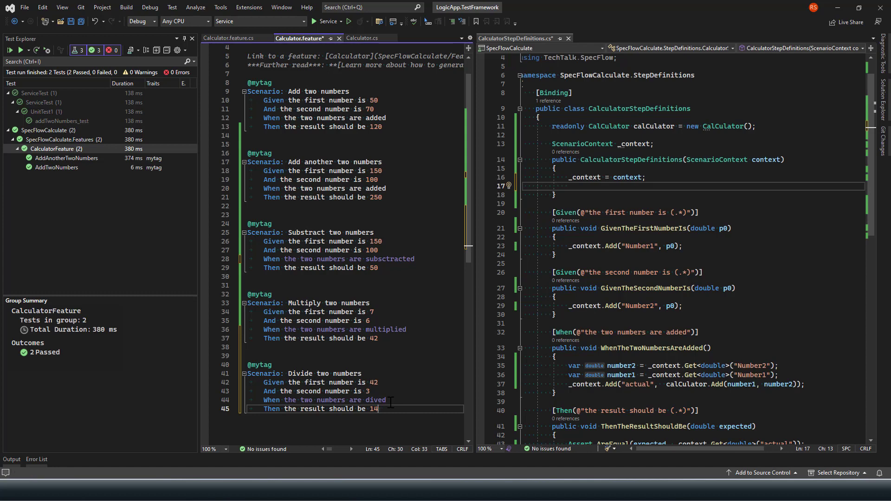
{"action": "key", "text": "ctrl+s"}
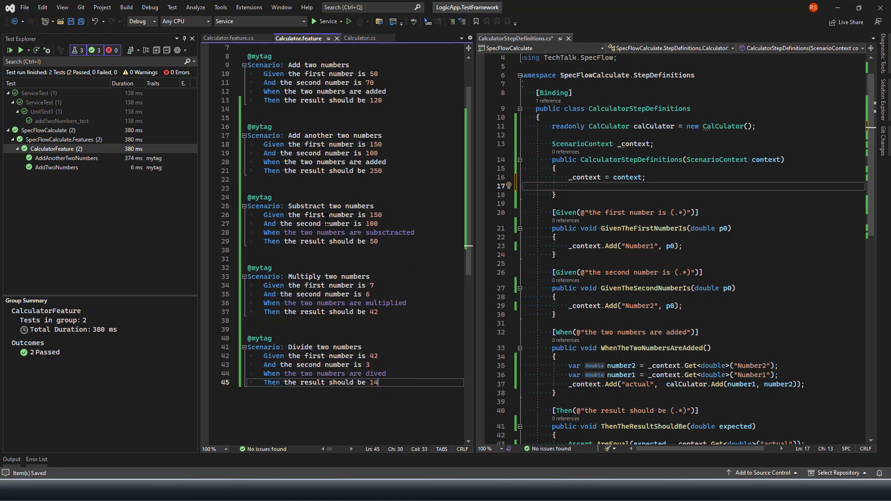
{"action": "mouse_move", "coordinate": [395, 115]}
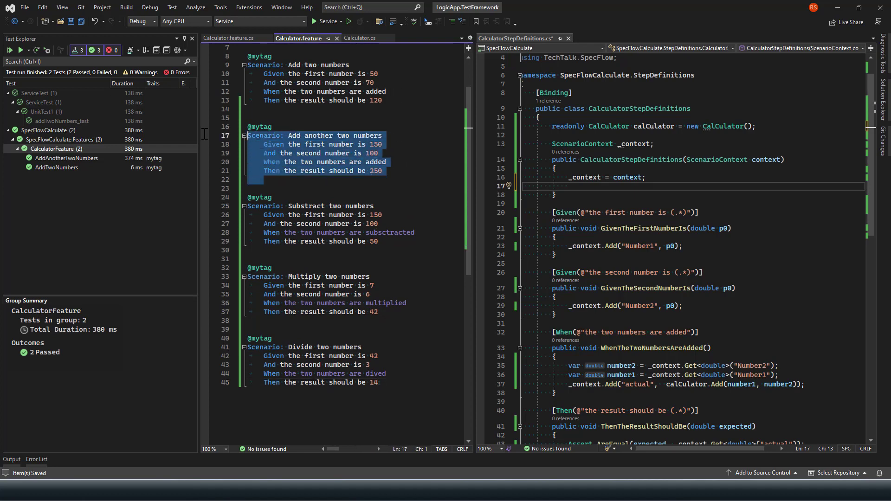
{"action": "mouse_move", "coordinate": [364, 191]}
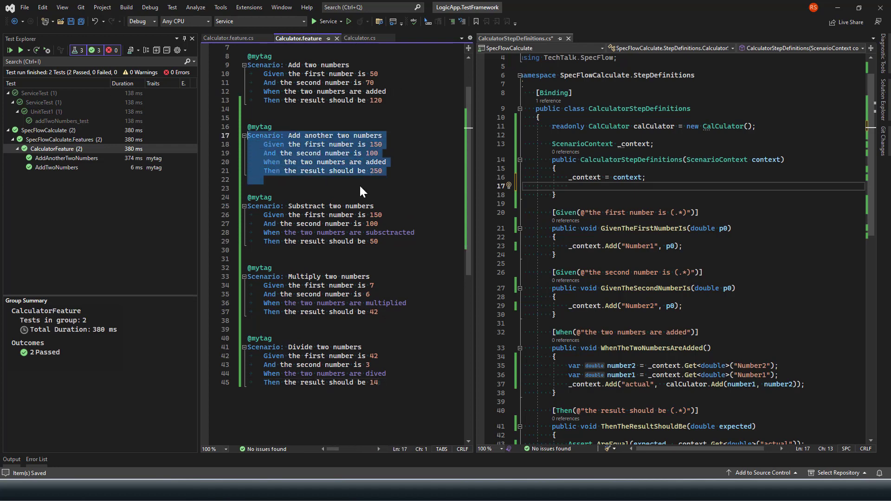
{"action": "mouse_move", "coordinate": [330, 155]}
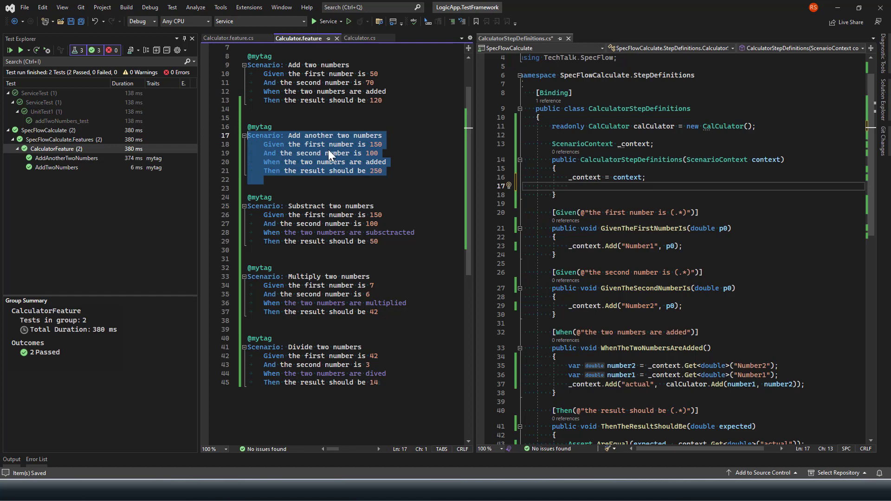
{"action": "mouse_move", "coordinate": [326, 117]}
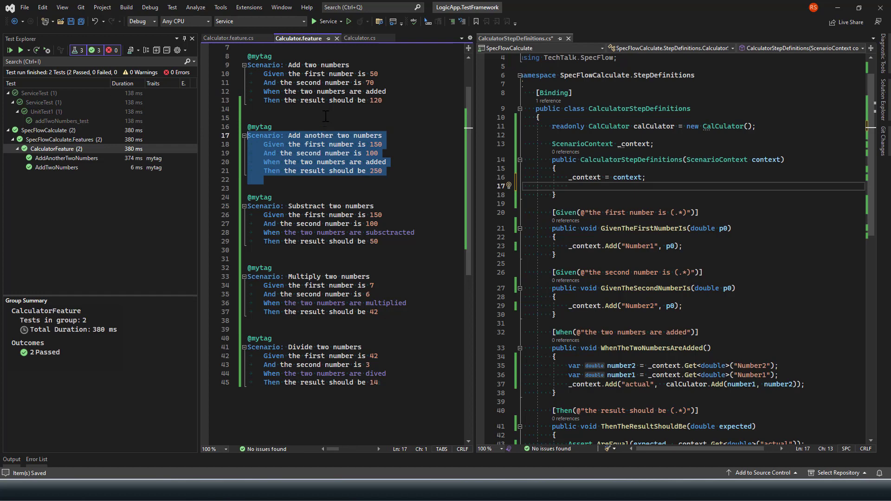
{"action": "mouse_move", "coordinate": [379, 146]}
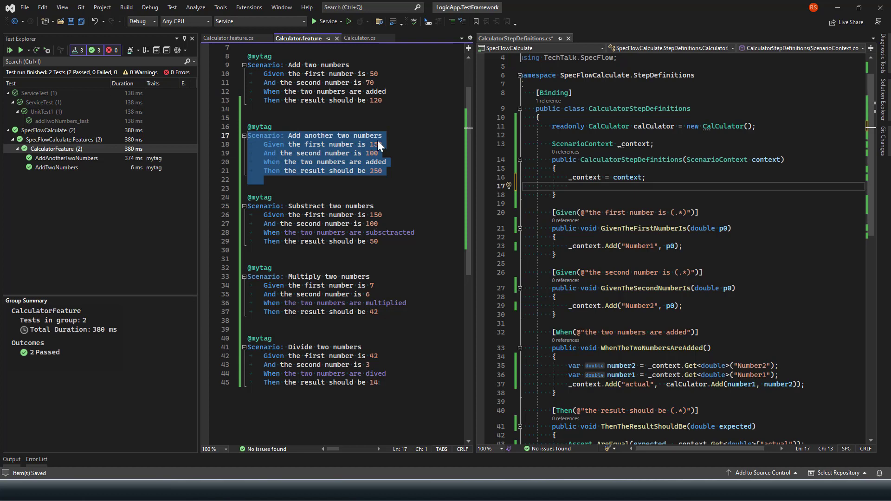
Clear the selection in the second scenario, leaving the five scenarios unchanged.
{"action": "left_click", "coordinate": [380, 143]}
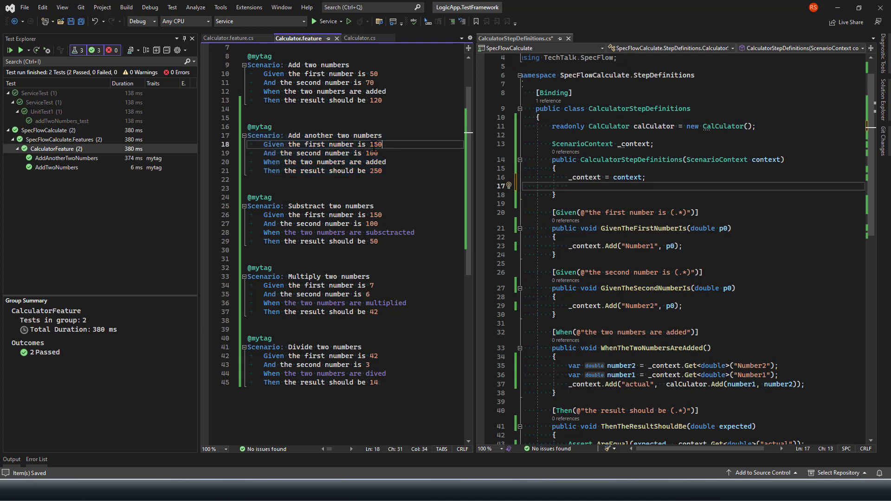
{"action": "left_click", "coordinate": [372, 153]}
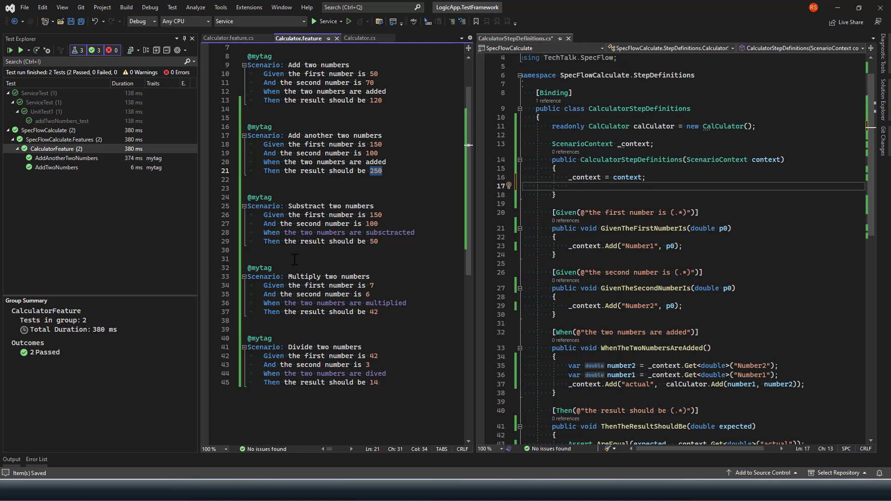
{"action": "mouse_move", "coordinate": [393, 221]}
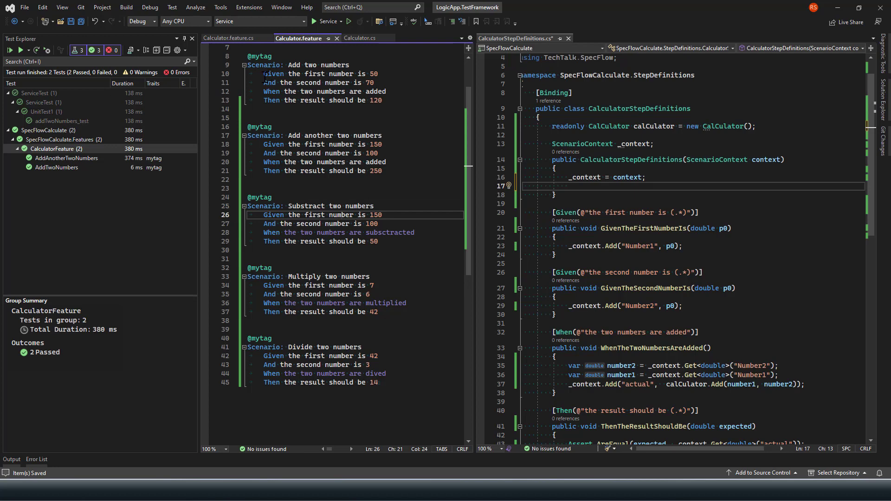
{"action": "mouse_move", "coordinate": [270, 260]}
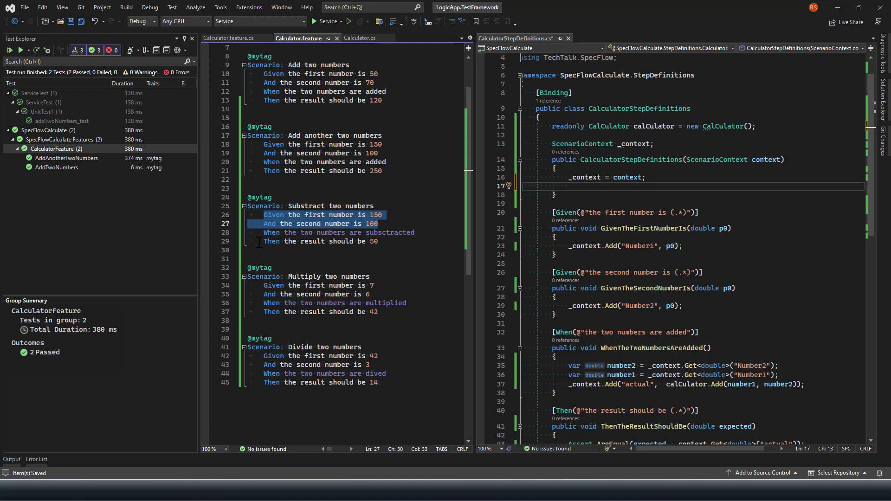
{"action": "left_click", "coordinate": [318, 241]}
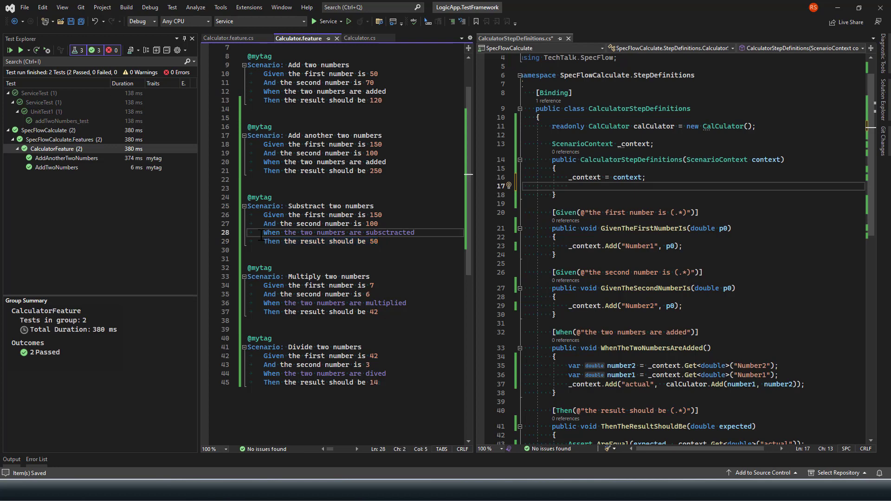
{"action": "left_click", "coordinate": [331, 302]}
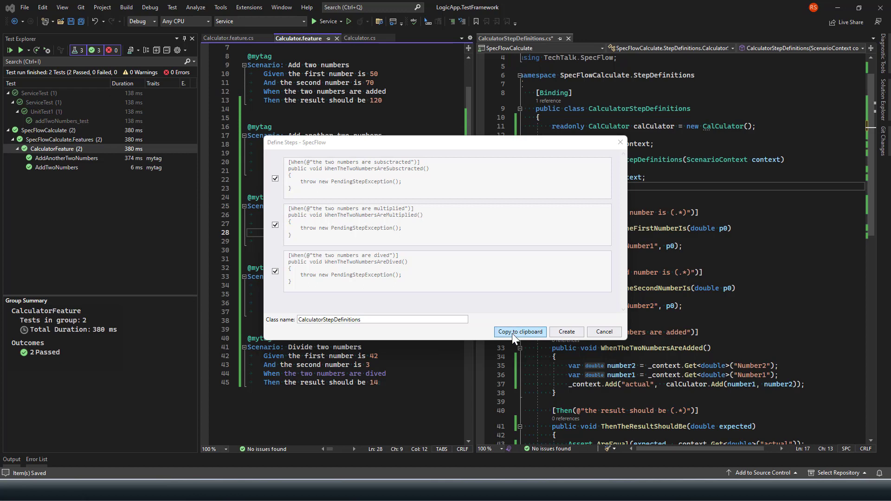
{"action": "mouse_move", "coordinate": [460, 328]}
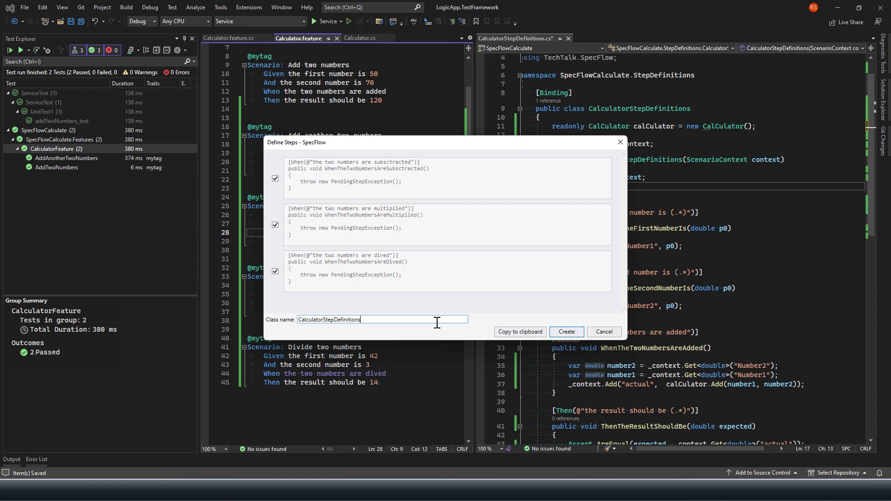
{"action": "mouse_move", "coordinate": [544, 327]}
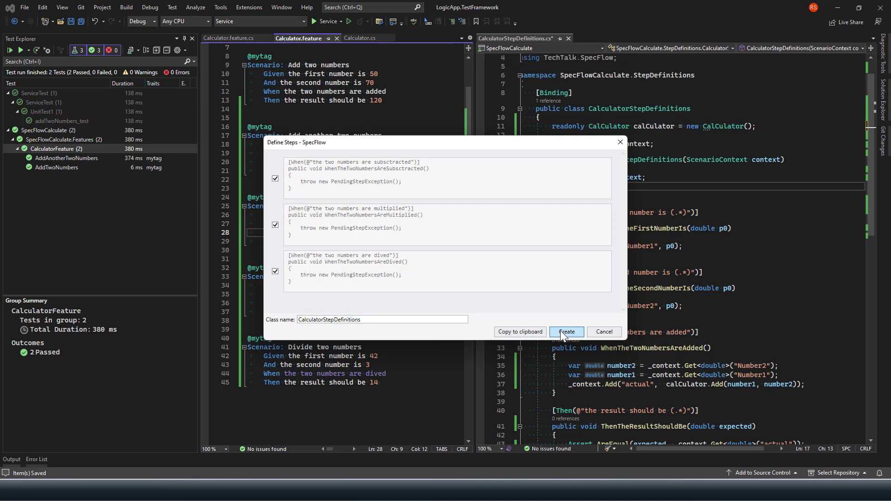
Create the new step definitions, bringing up the overwrite prompt for CalculatorStepDefinitions.
{"action": "left_click", "coordinate": [566, 332]}
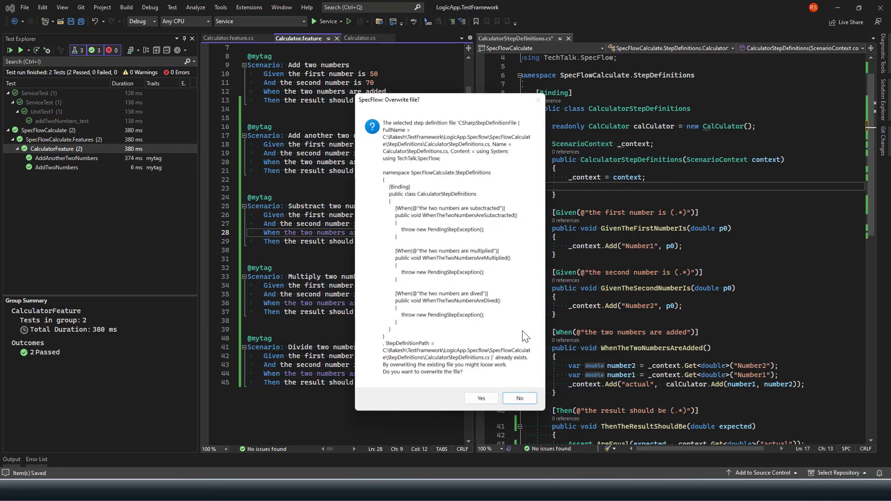
{"action": "mouse_move", "coordinate": [402, 151]}
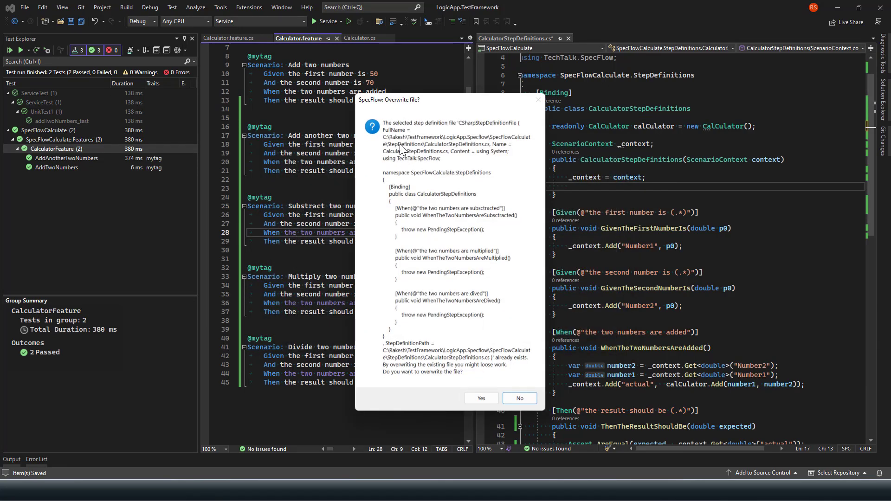
{"action": "mouse_move", "coordinate": [427, 188]}
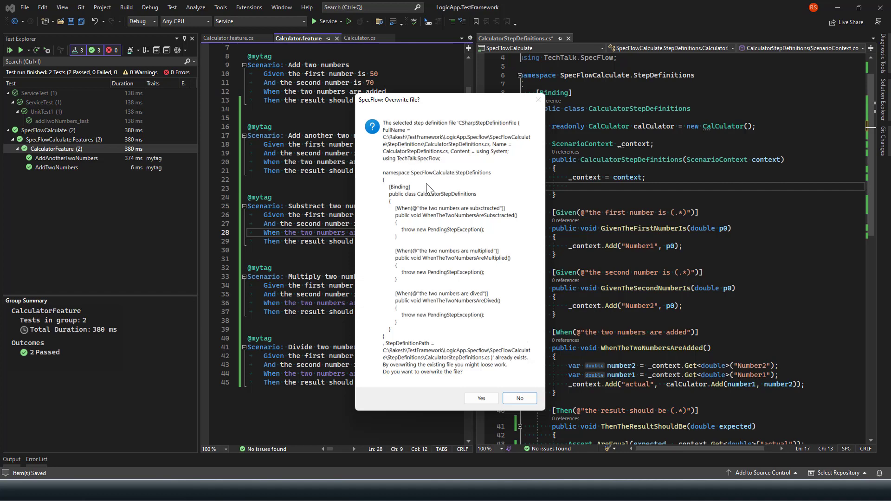
{"action": "mouse_move", "coordinate": [264, 169]}
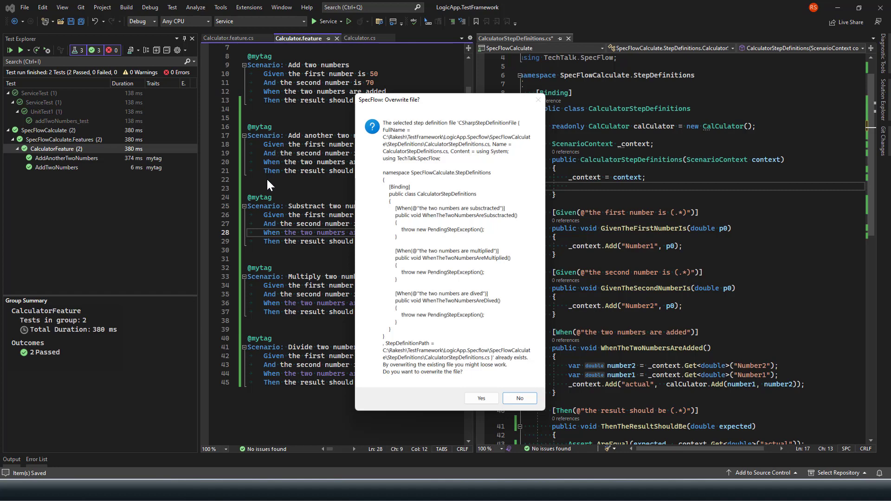
{"action": "mouse_move", "coordinate": [449, 374]}
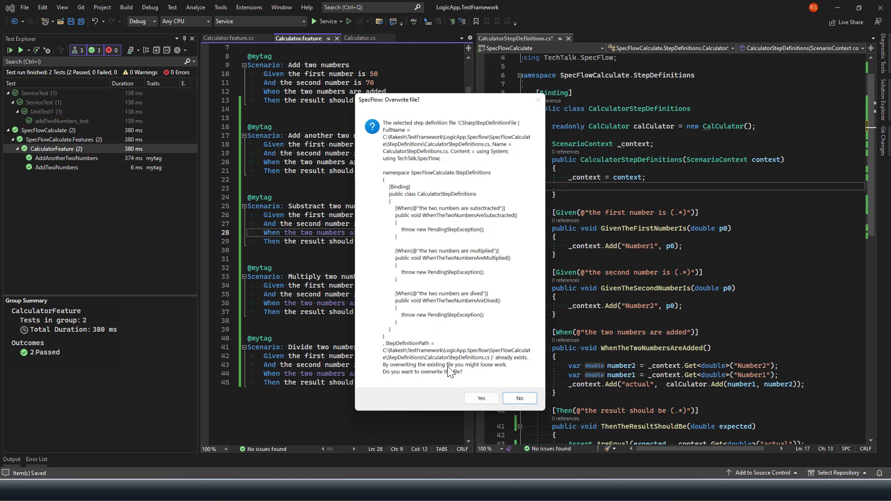
{"action": "mouse_move", "coordinate": [519, 398]}
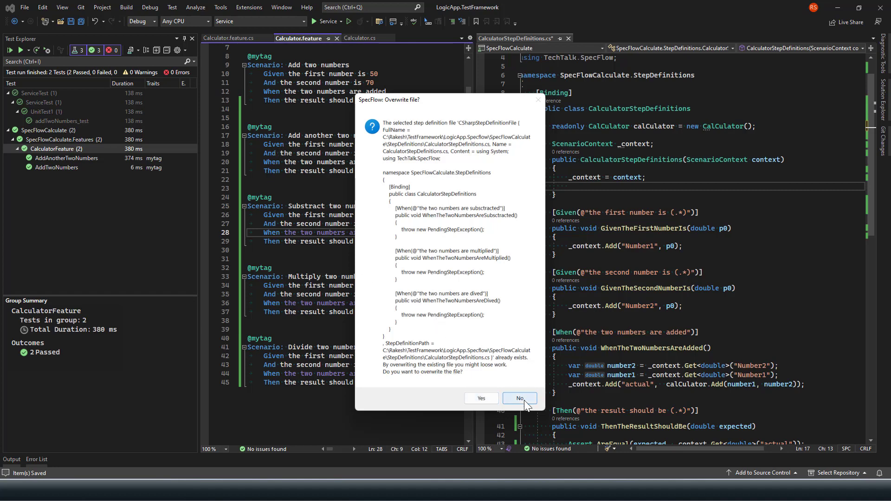
Decline overwriting the file, copy the generated stubs to clipboard and dismiss the clipboard error.
{"action": "left_click", "coordinate": [518, 398]}
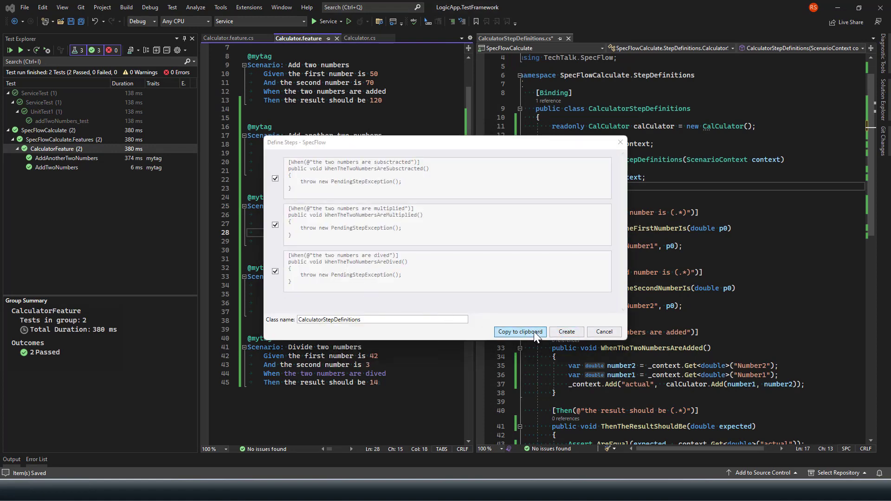
{"action": "left_click", "coordinate": [517, 332]}
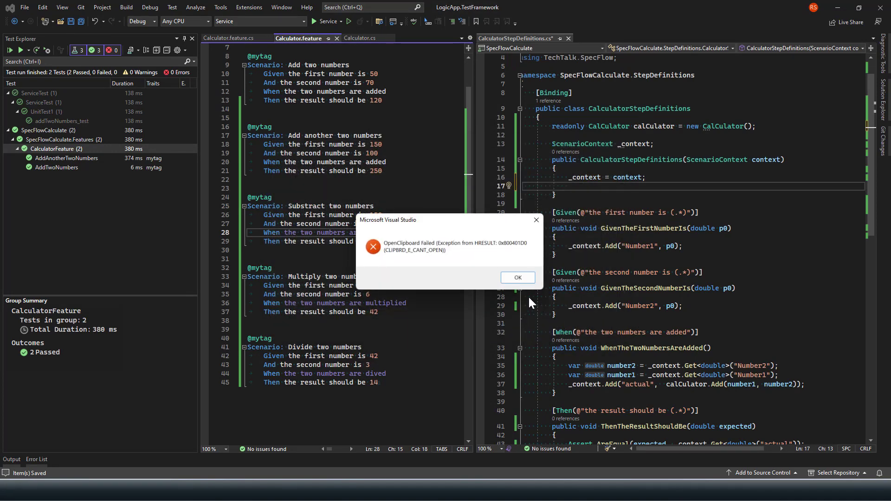
{"action": "left_click", "coordinate": [516, 278]}
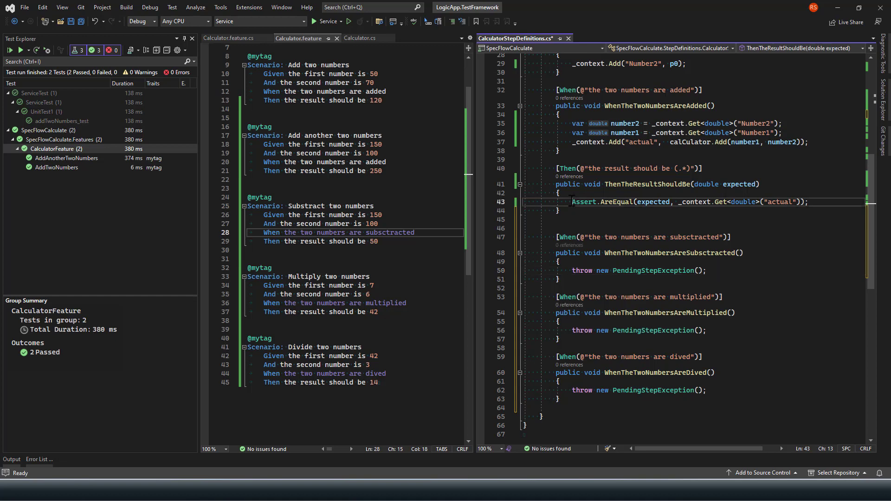
Fill the new step bodies so they call Substract, Multiply and Divide instead of Add.
{"action": "left_click", "coordinate": [560, 124]}
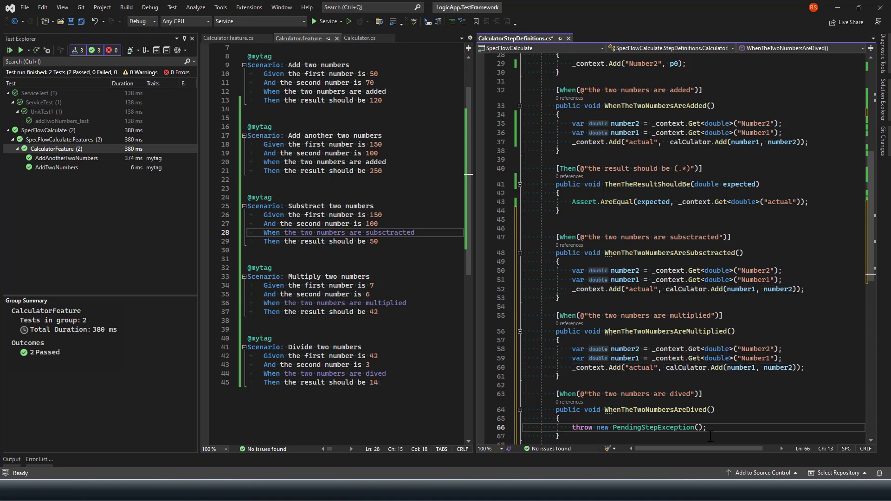
{"action": "scroll", "scroll_direction": "down", "scroll_amount": 3}
{"action": "type", "text": "Substract"}
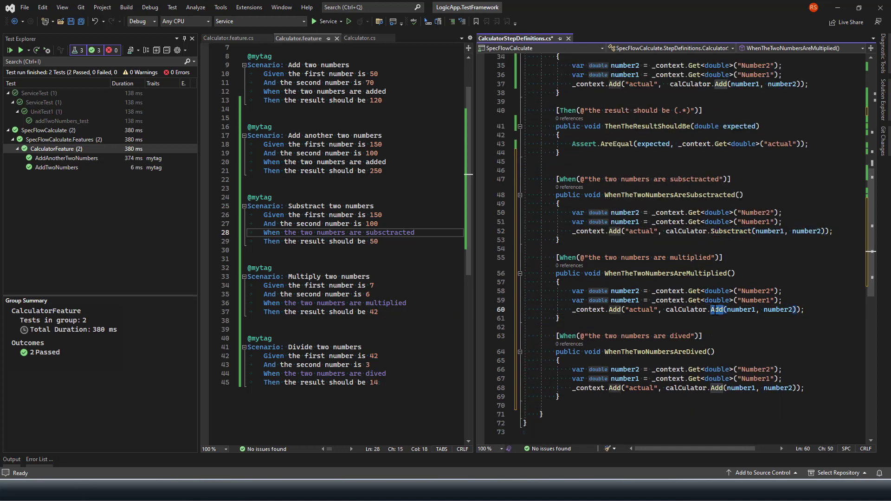
{"action": "type", "text": "Multiply"}
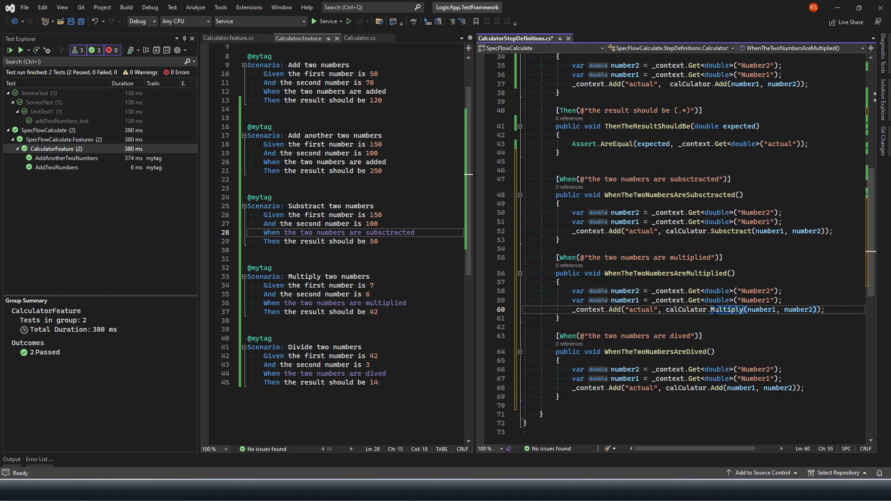
{"action": "left_click", "coordinate": [717, 388]}
{"action": "type", "text": "Divide"}
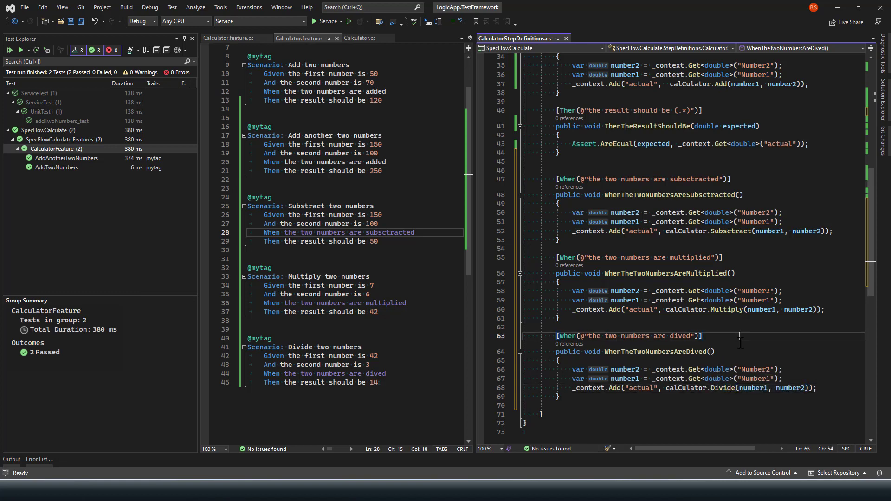
Save and start a solution build so the new scenarios show up in Test Explorer.
{"action": "key", "text": "ctrl+s"}
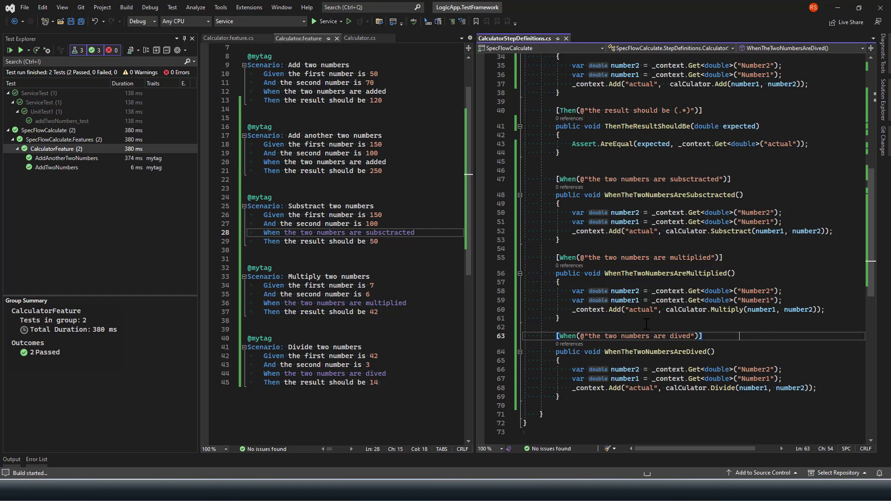
{"action": "left_click", "coordinate": [361, 171]}
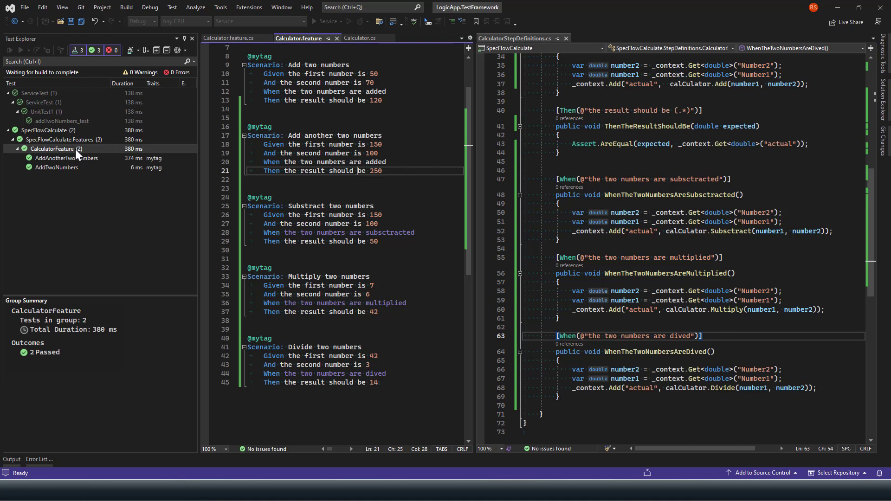
{"action": "mouse_move", "coordinate": [78, 155]}
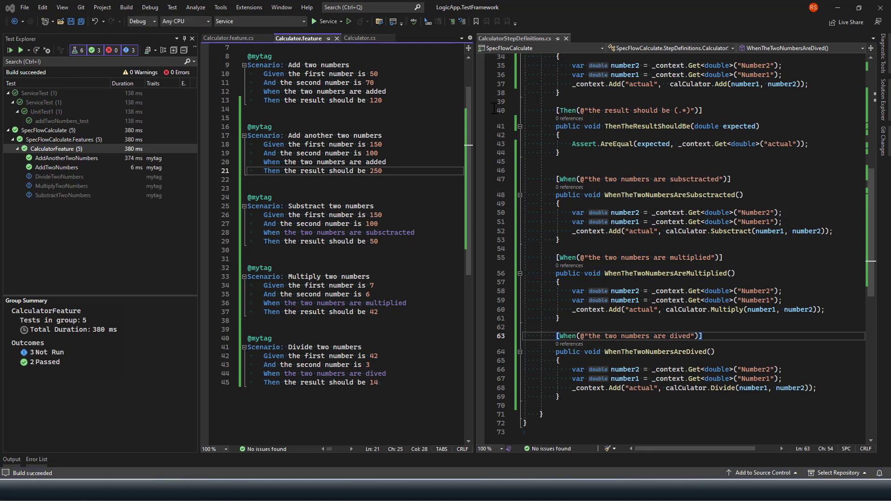
{"action": "mouse_move", "coordinate": [62, 182]}
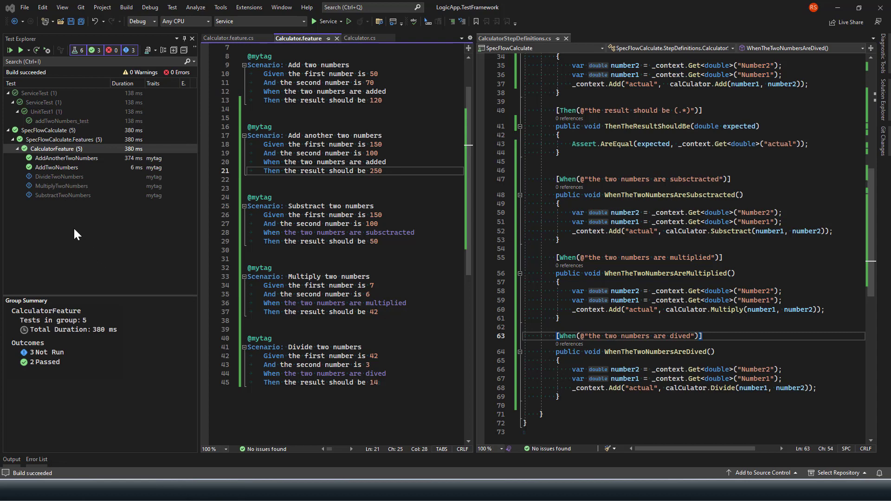
{"action": "mouse_move", "coordinate": [61, 186]}
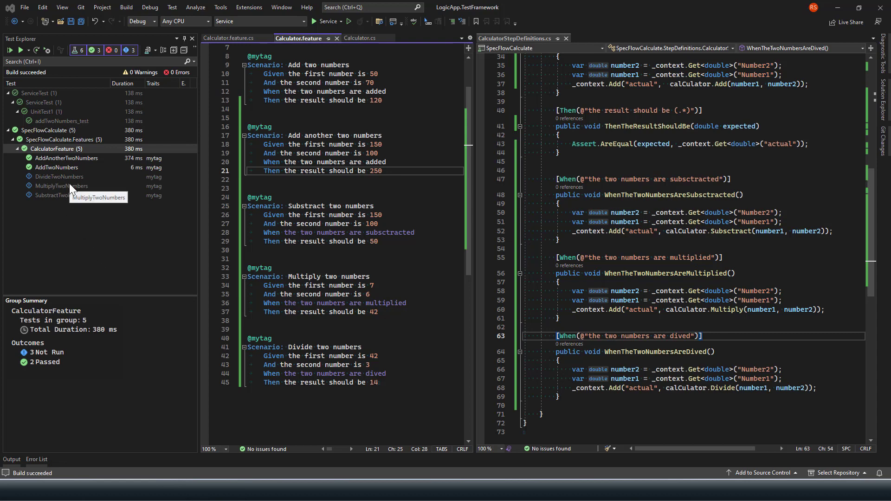
{"action": "mouse_move", "coordinate": [381, 247]}
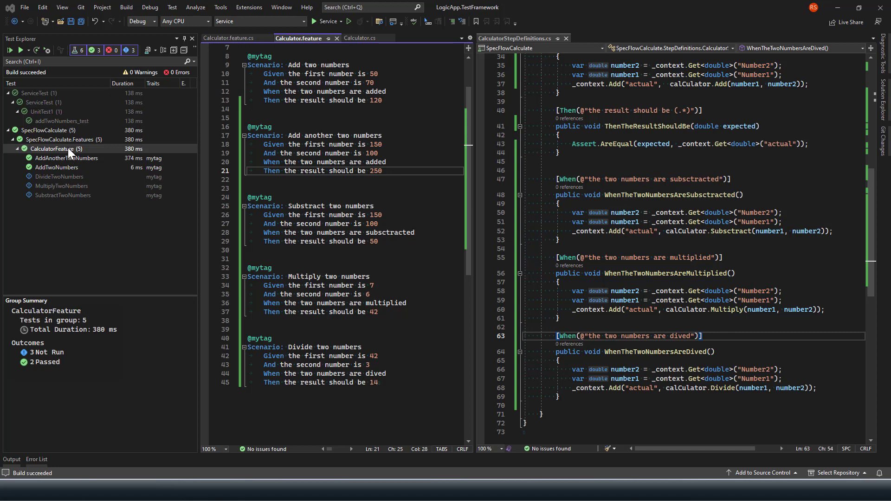
{"action": "mouse_move", "coordinate": [54, 148]}
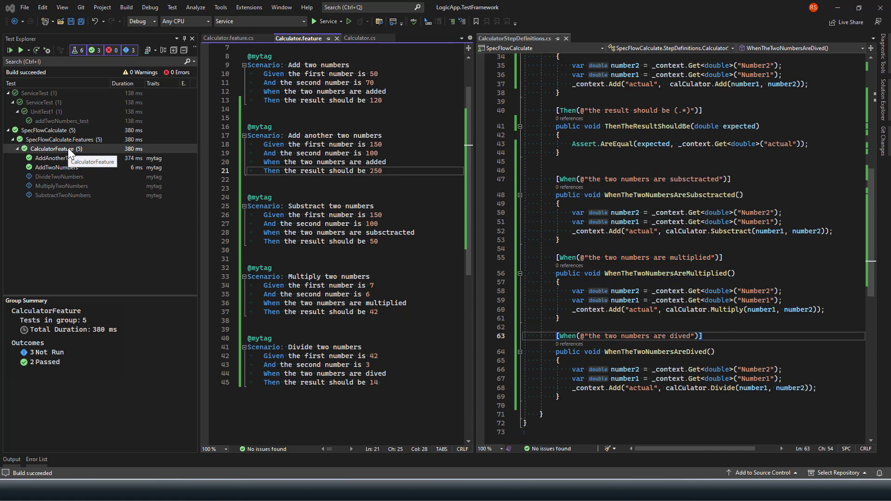
{"action": "right_click", "coordinate": [48, 148]}
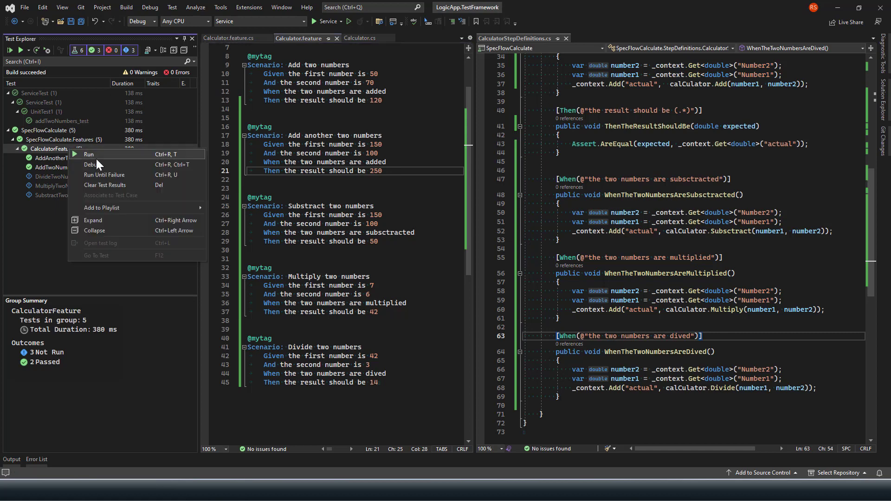
{"action": "left_click", "coordinate": [89, 154]}
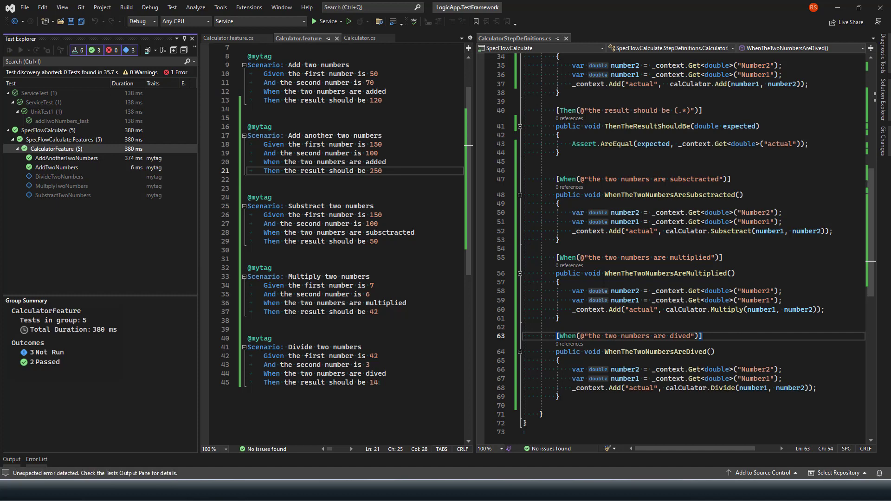
{"action": "left_click", "coordinate": [10, 50]}
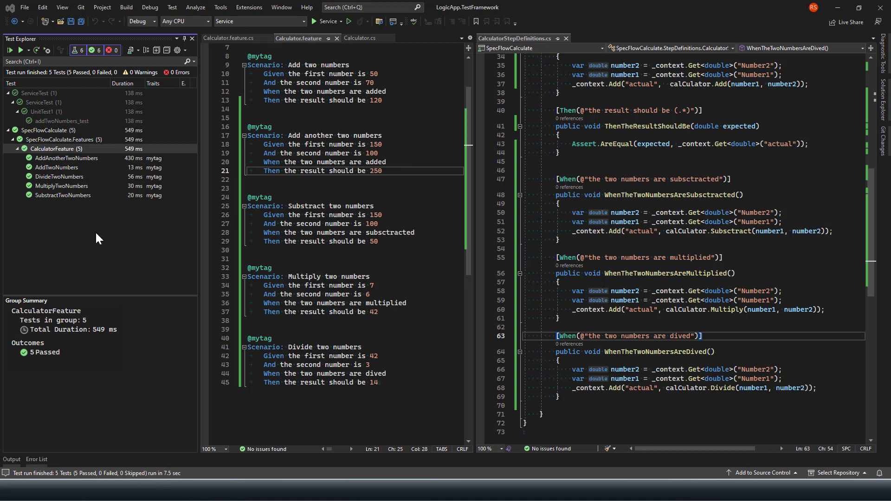
{"action": "scroll", "scroll_direction": "up", "scroll_amount": 3}
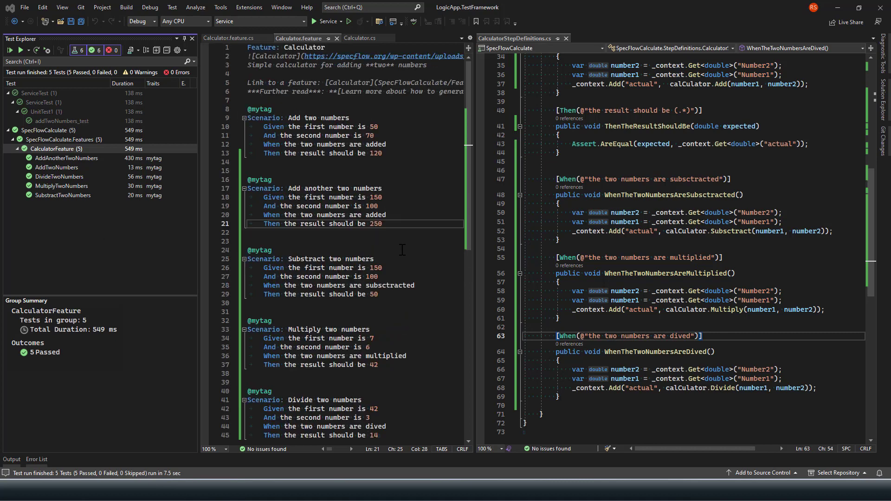
{"action": "scroll", "scroll_direction": "down", "scroll_amount": 3}
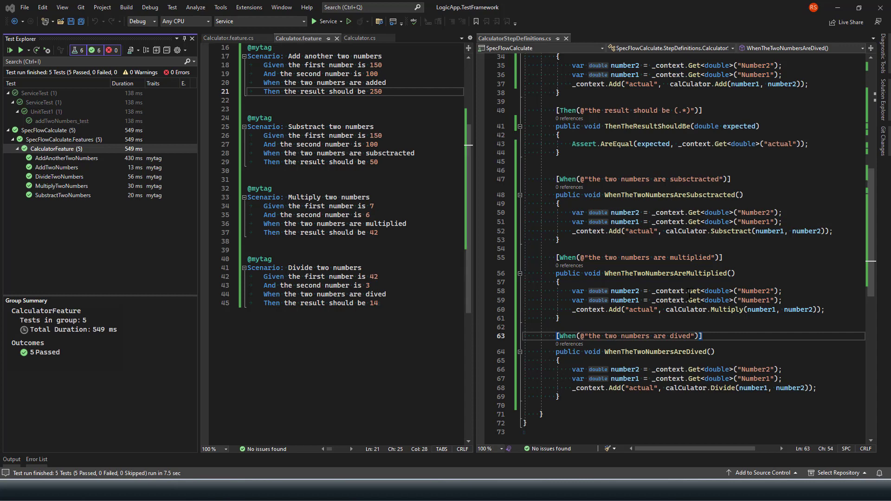
{"action": "scroll", "scroll_direction": "up", "scroll_amount": 3}
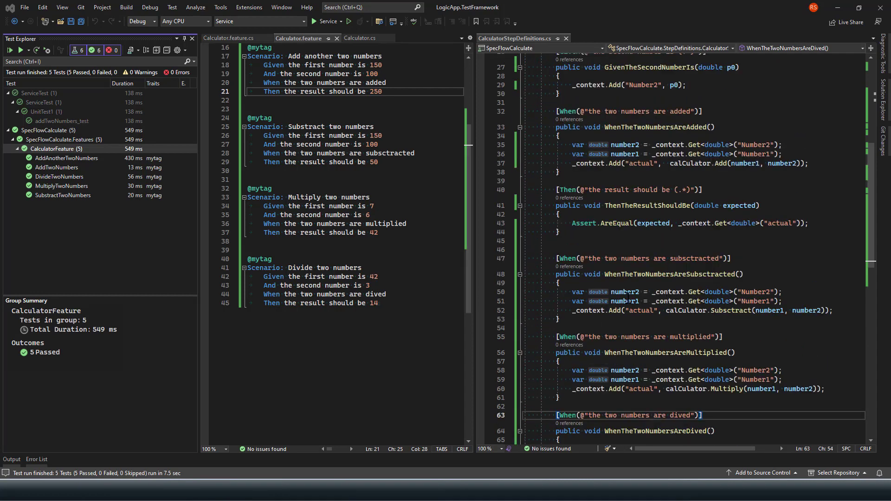
{"action": "scroll", "scroll_direction": "down", "scroll_amount": 3}
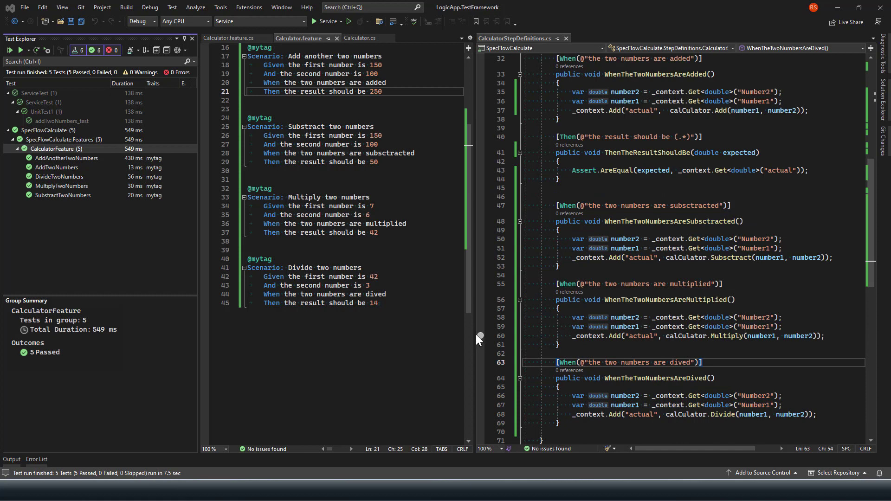
{"action": "scroll", "scroll_direction": "up", "scroll_amount": 3}
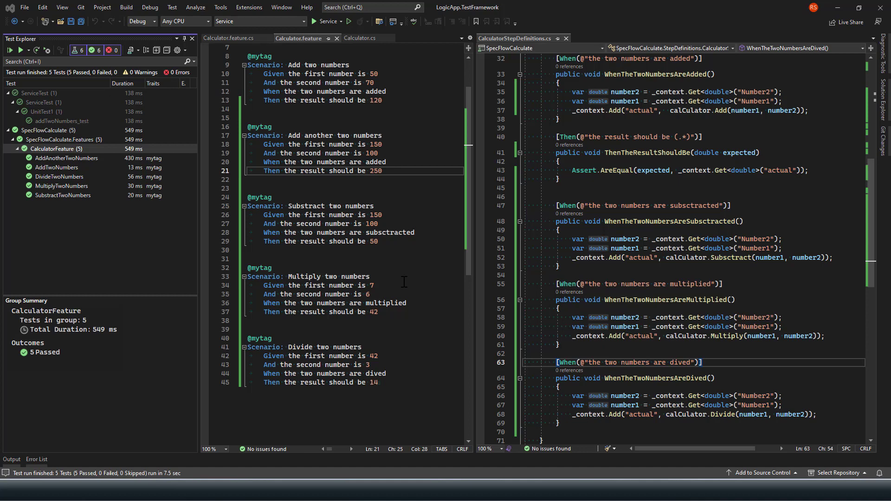
Replace the multiply values 7, 6 and 42 with <number1>, <number2> and <expected> placeholders.
{"action": "scroll", "scroll_direction": "up", "scroll_amount": 3}
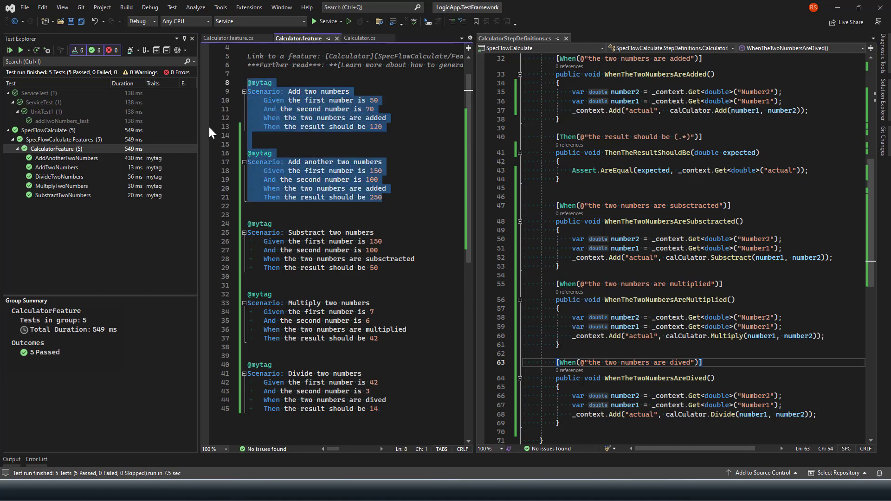
{"action": "left_click", "coordinate": [304, 161]}
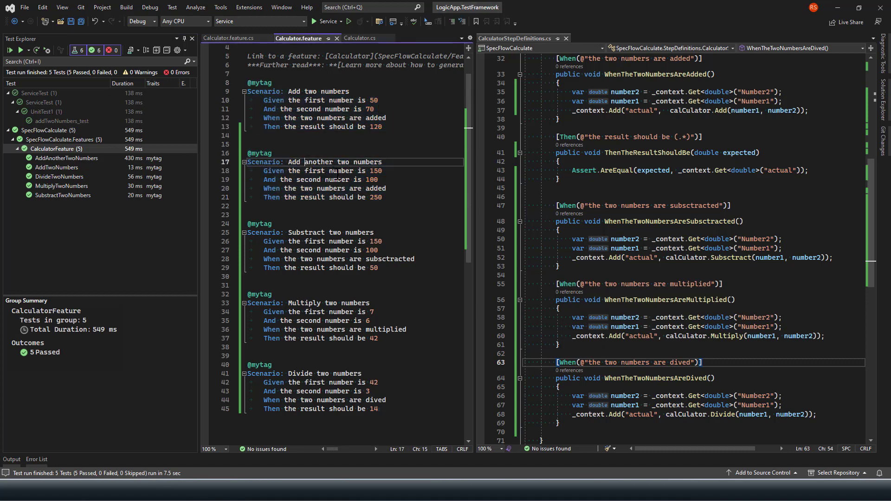
{"action": "double_click", "coordinate": [318, 161]}
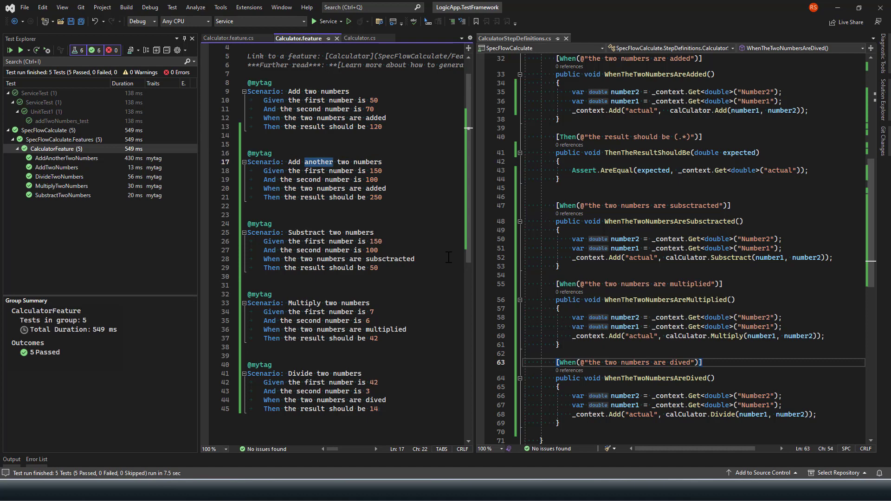
{"action": "mouse_move", "coordinate": [444, 256]}
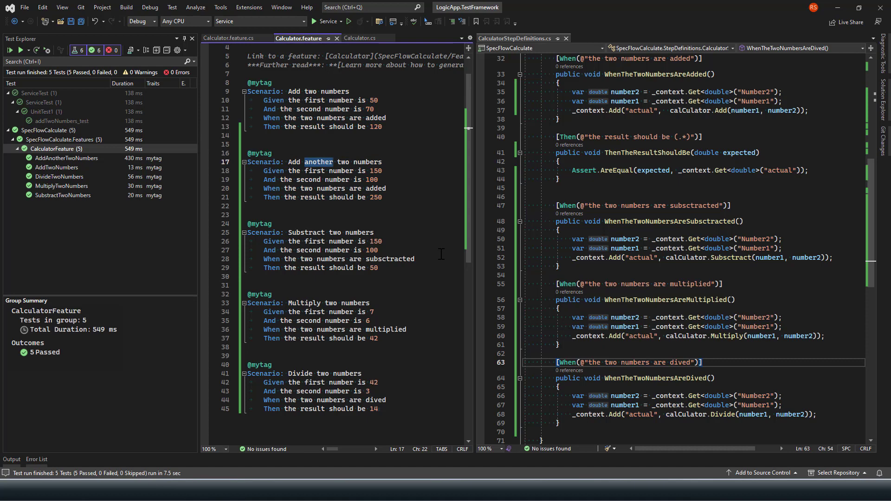
{"action": "mouse_move", "coordinate": [398, 245]}
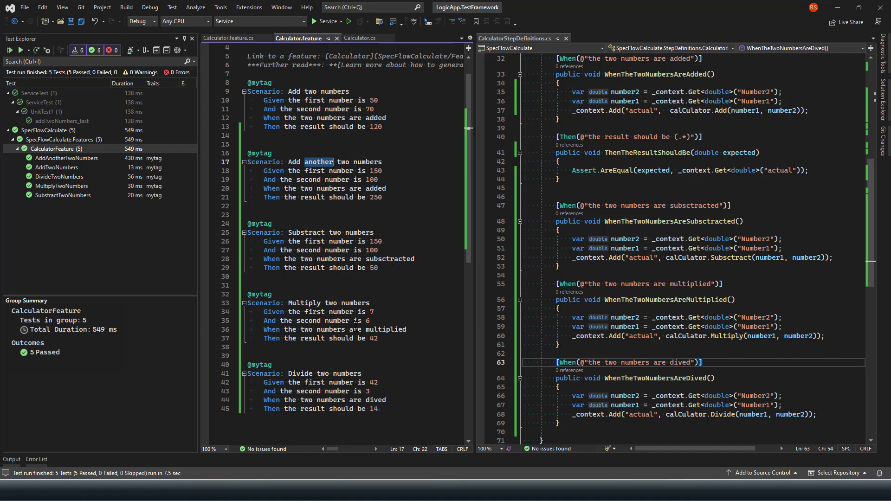
{"action": "left_click", "coordinate": [370, 312]}
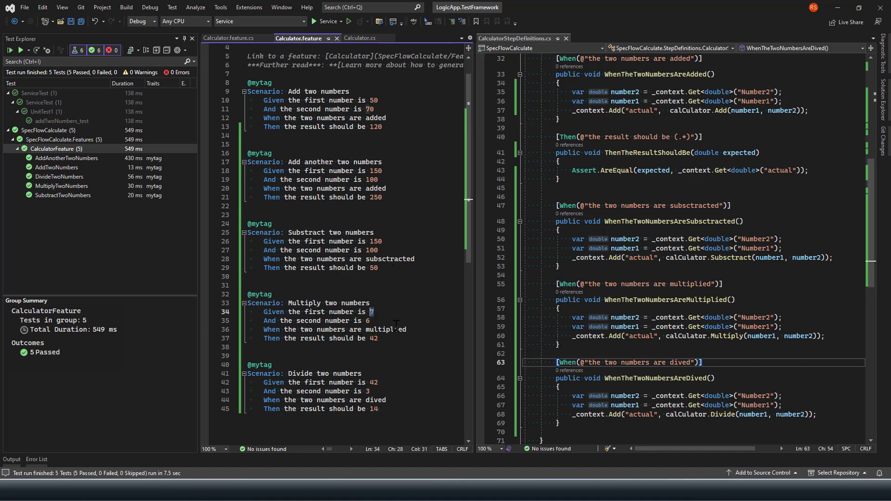
{"action": "key", "text": "Backspace"}
{"action": "type", "text": "<>"}
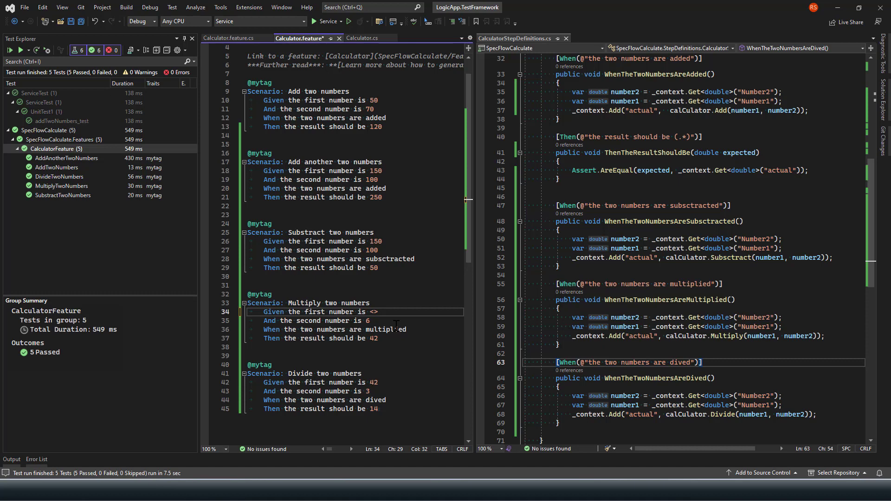
{"action": "type", "text": "number"}
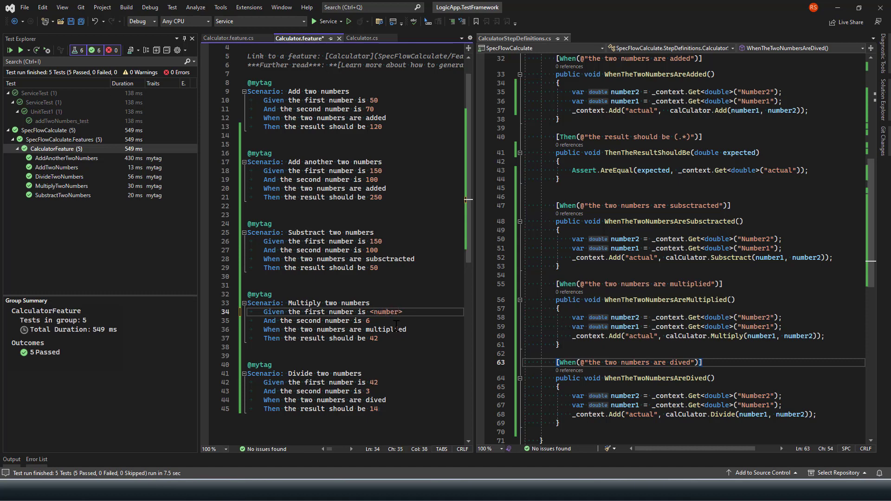
{"action": "left_click", "coordinate": [369, 320]}
{"action": "type", "text": "<number2>"}
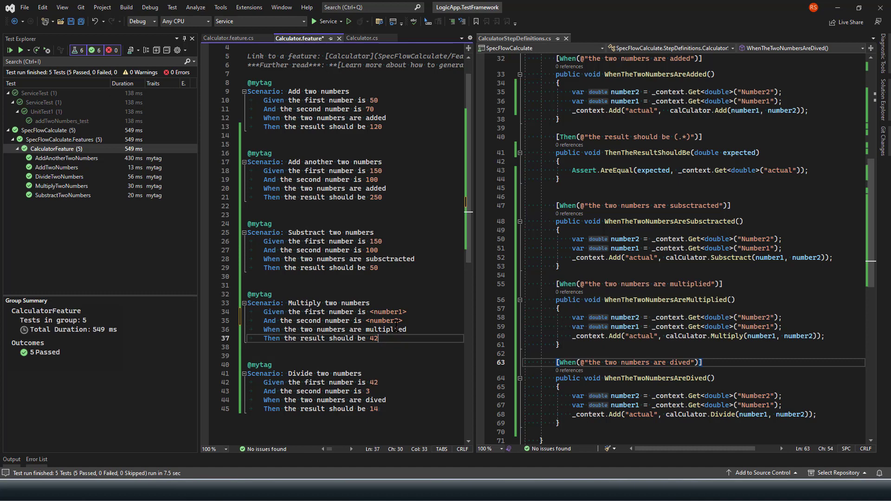
{"action": "type", "text": "<>"}
{"action": "left_click", "coordinate": [352, 355]}
{"action": "type", "text": "| 5       | 15      | 75       |"}
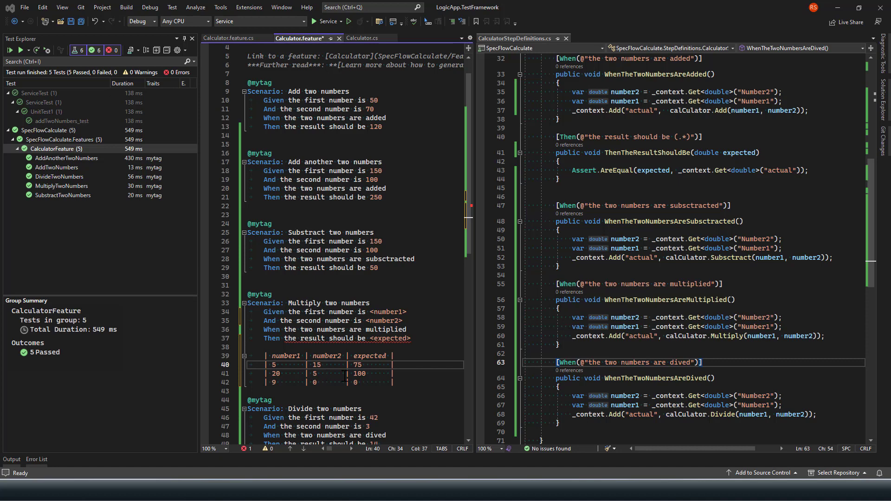
Head the values table with 'Examples:' and rename its expected column to output.
{"action": "left_click", "coordinate": [356, 197]}
{"action": "type", "text": "Examples:"}
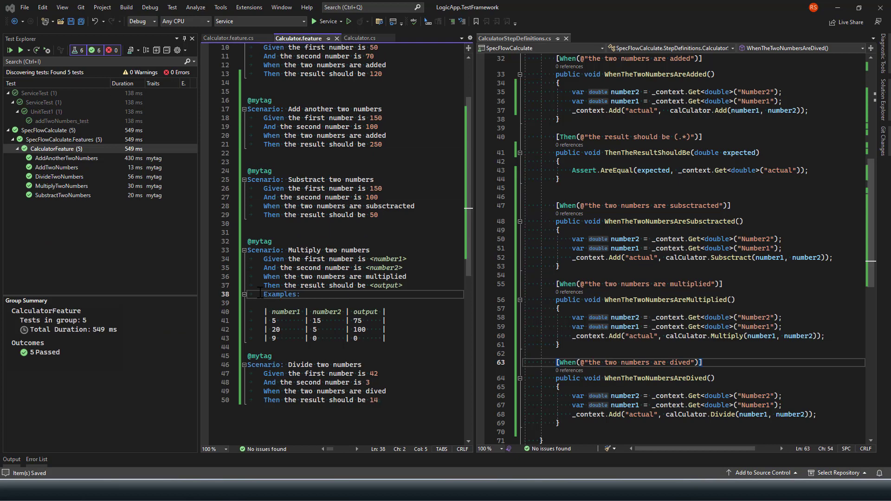
{"action": "double_click", "coordinate": [280, 294]}
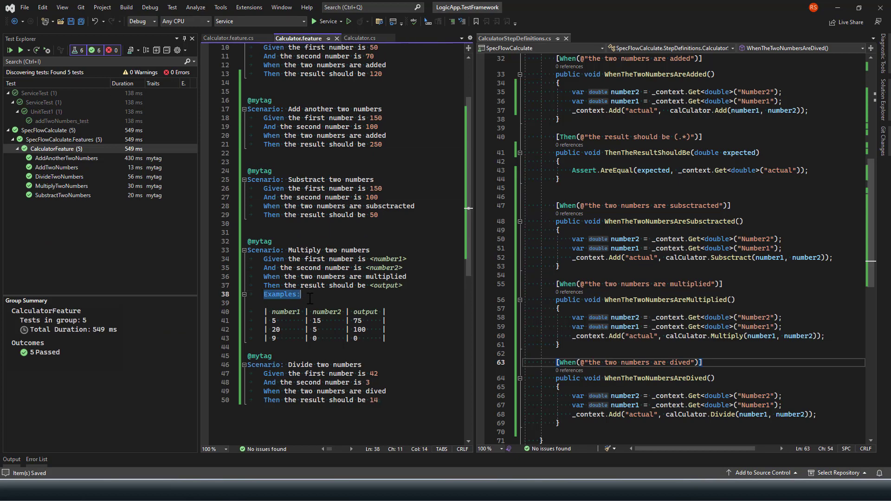
{"action": "left_click", "coordinate": [263, 294]}
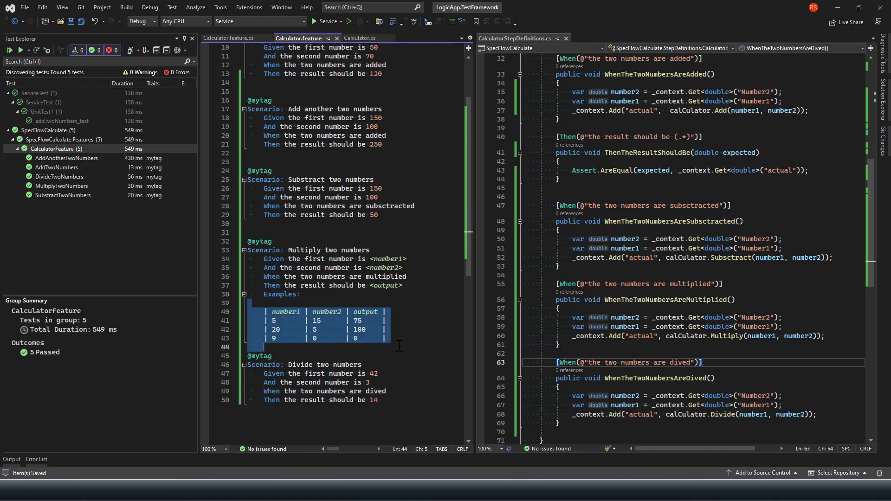
{"action": "left_click", "coordinate": [385, 320]}
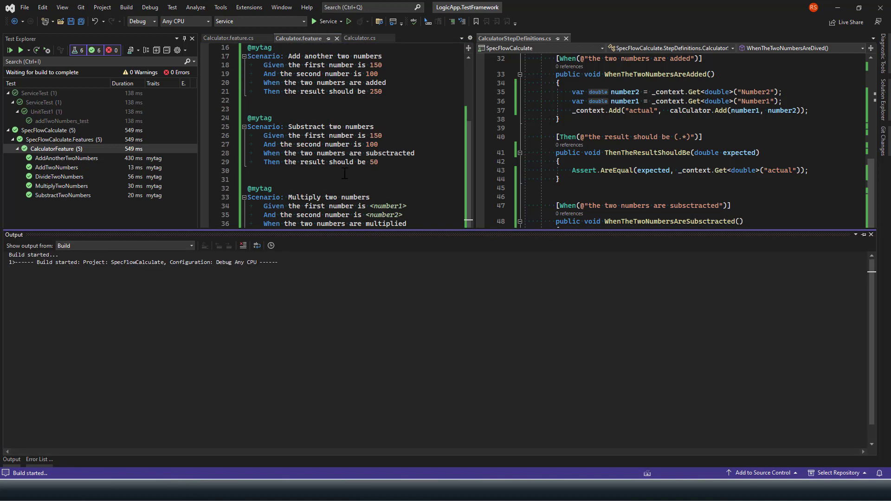
Scroll the Output window as the build completes successfully.
{"action": "scroll", "scroll_direction": "down", "scroll_amount": 3}
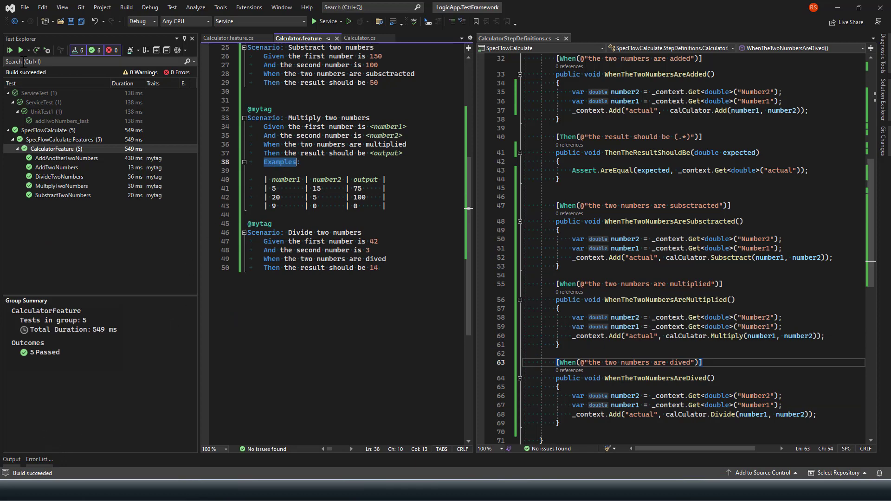
{"action": "mouse_move", "coordinate": [9, 50]}
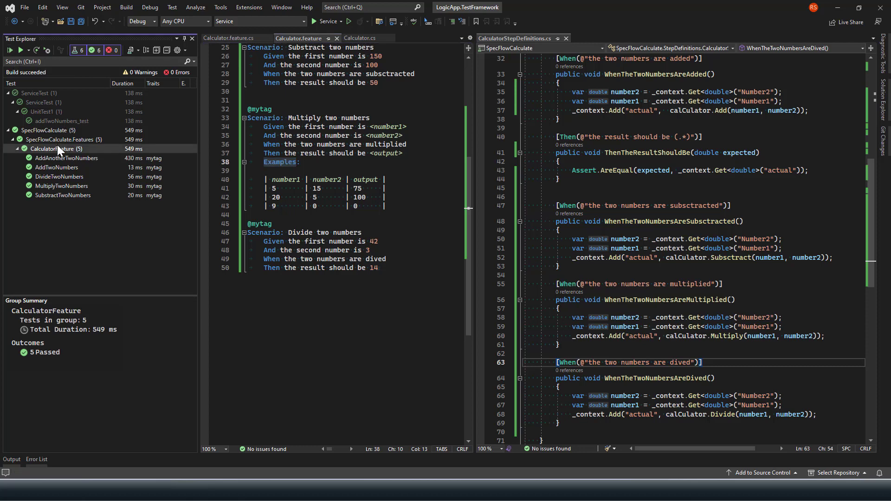
Run CalculatorFeature from Test Explorer and expand MultiplyTwoNumbers to confirm all seven tests pass.
{"action": "right_click", "coordinate": [57, 148]}
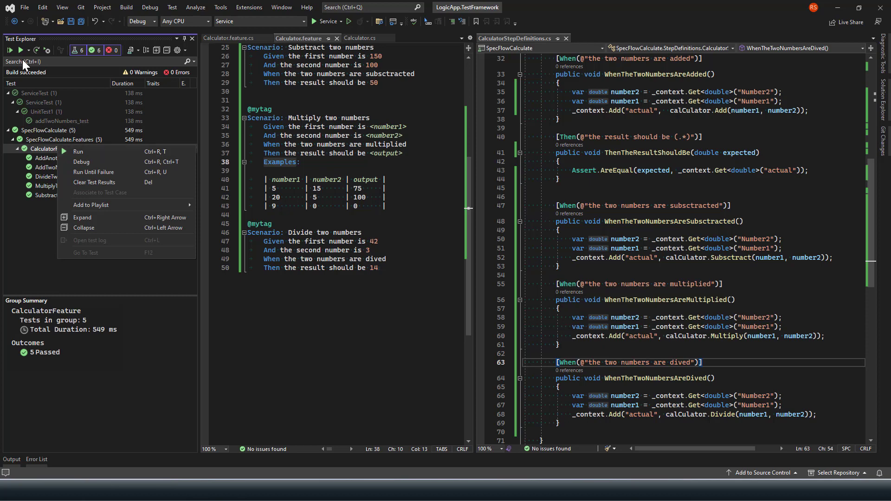
{"action": "mouse_move", "coordinate": [74, 146]}
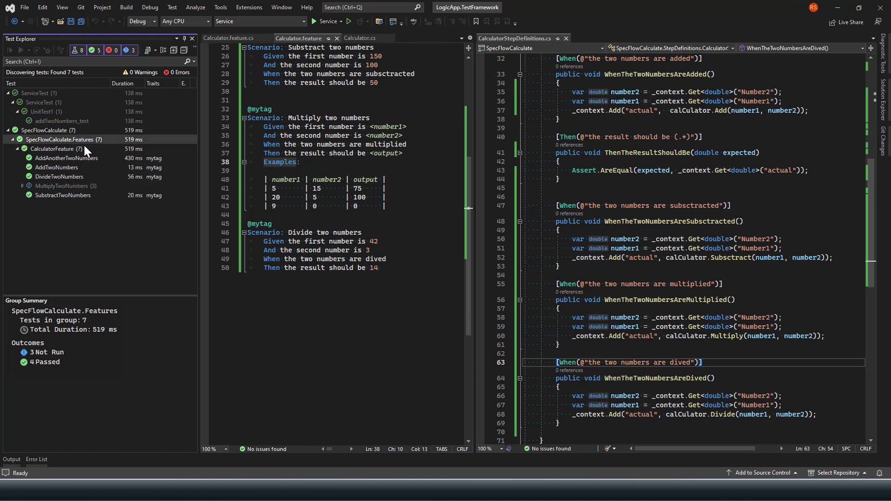
{"action": "left_click", "coordinate": [22, 187]}
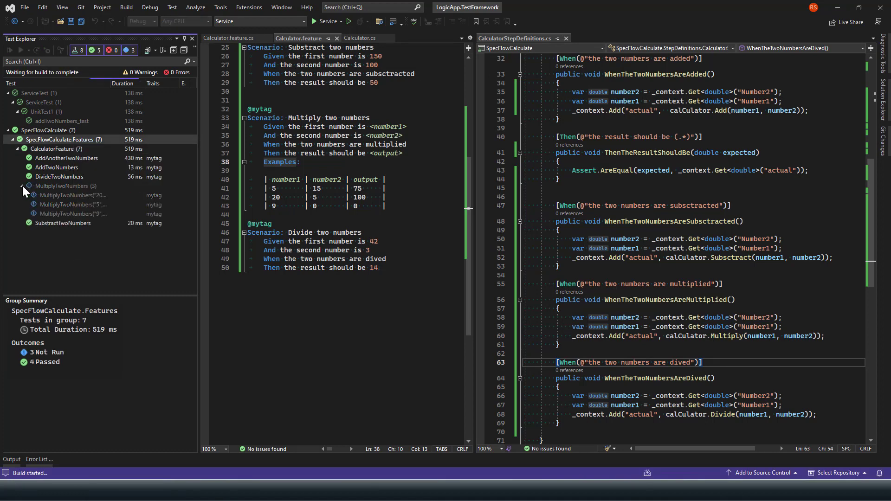
{"action": "mouse_move", "coordinate": [72, 194]}
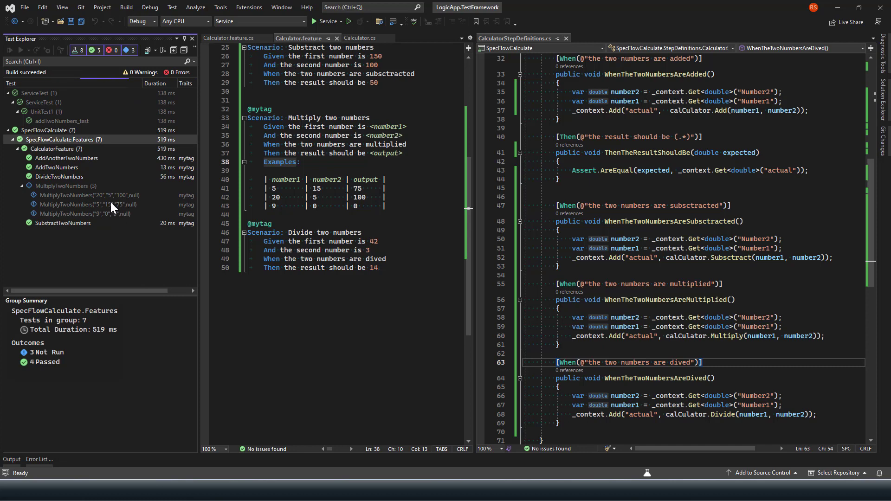
{"action": "mouse_move", "coordinate": [152, 298]}
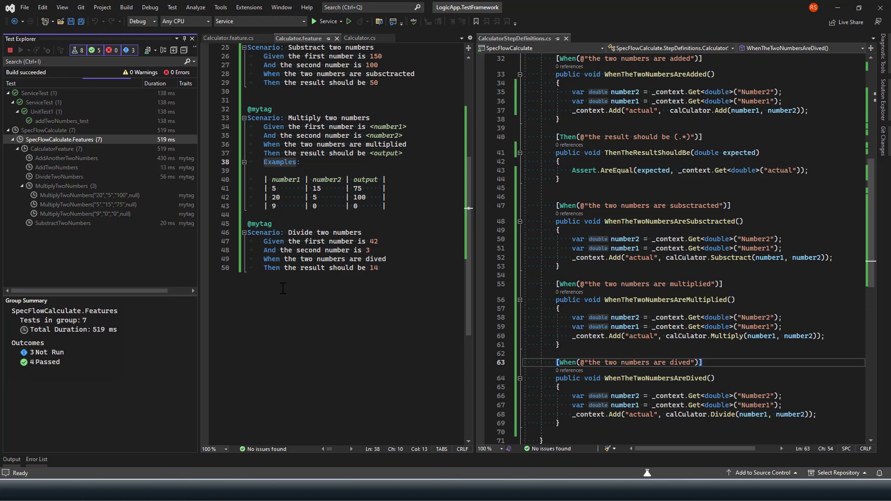
{"action": "scroll", "scroll_direction": "up", "scroll_amount": 3}
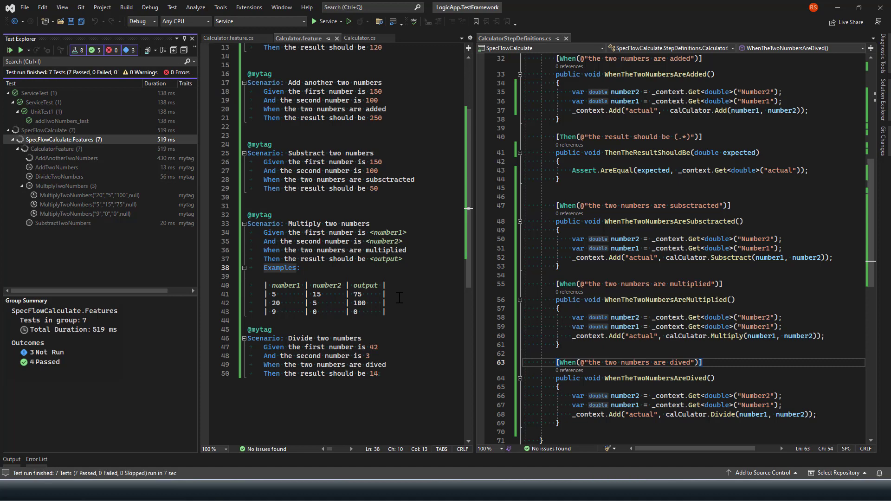
{"action": "left_click", "coordinate": [9, 50]}
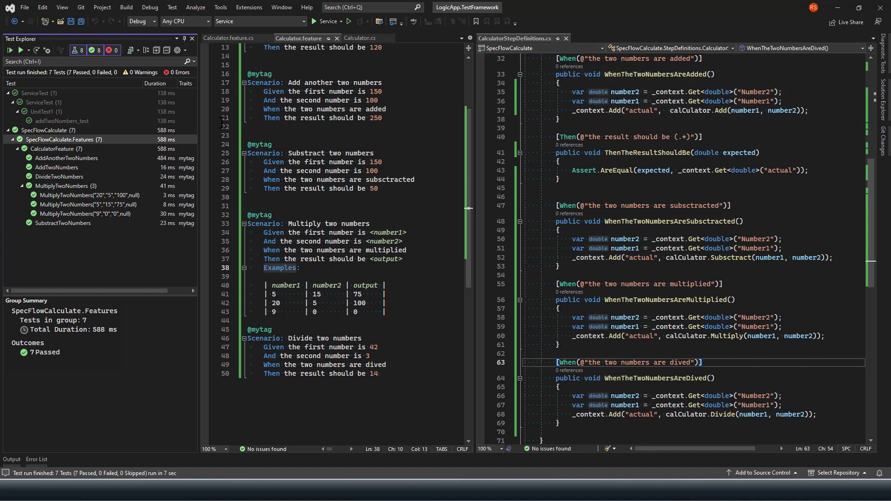
{"action": "mouse_move", "coordinate": [419, 329]}
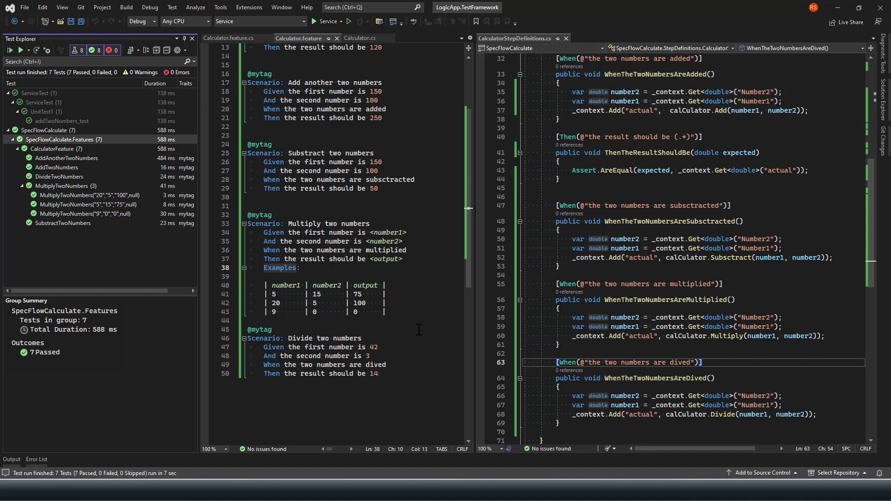
{"action": "mouse_move", "coordinate": [398, 310]}
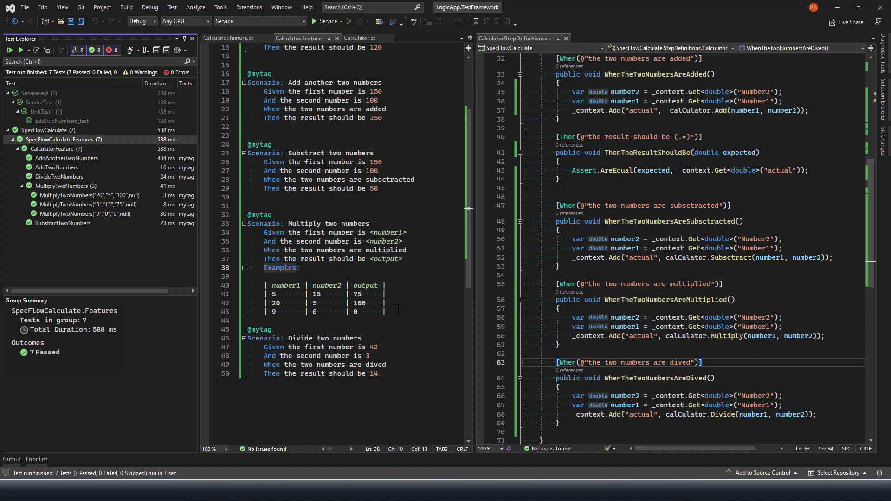